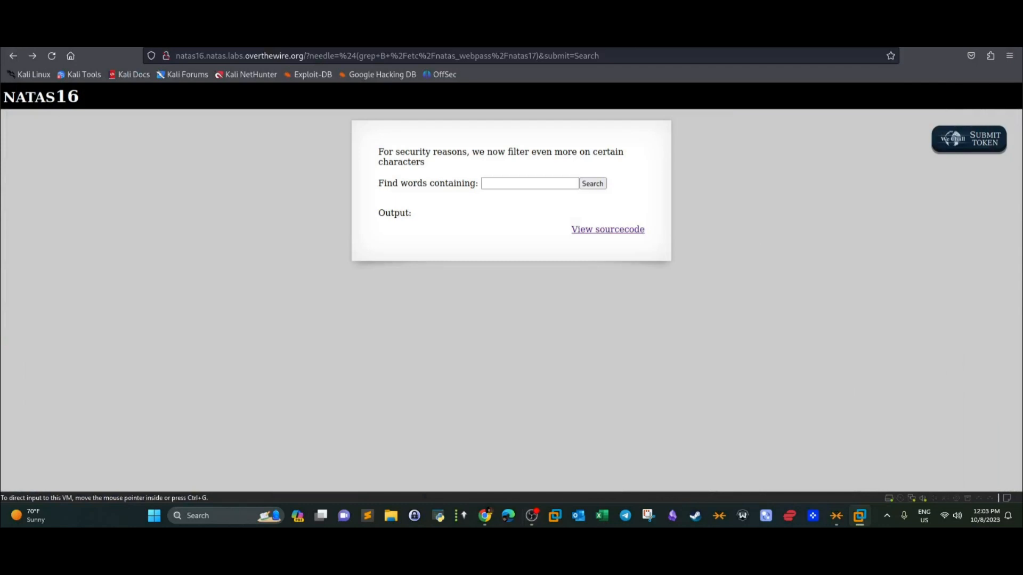
pyautogui.moveTo(575, 279)
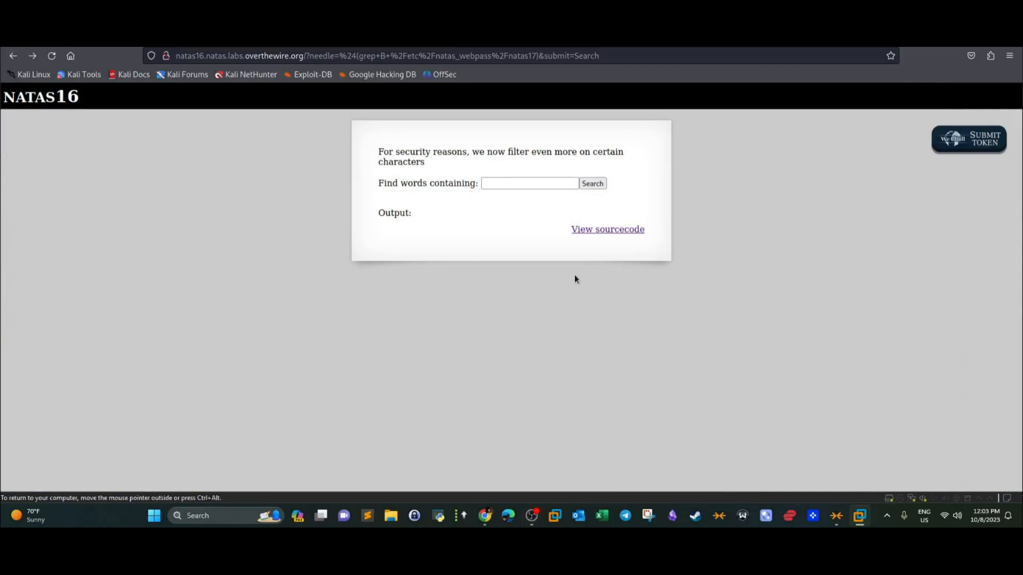
pyautogui.moveTo(321, 125)
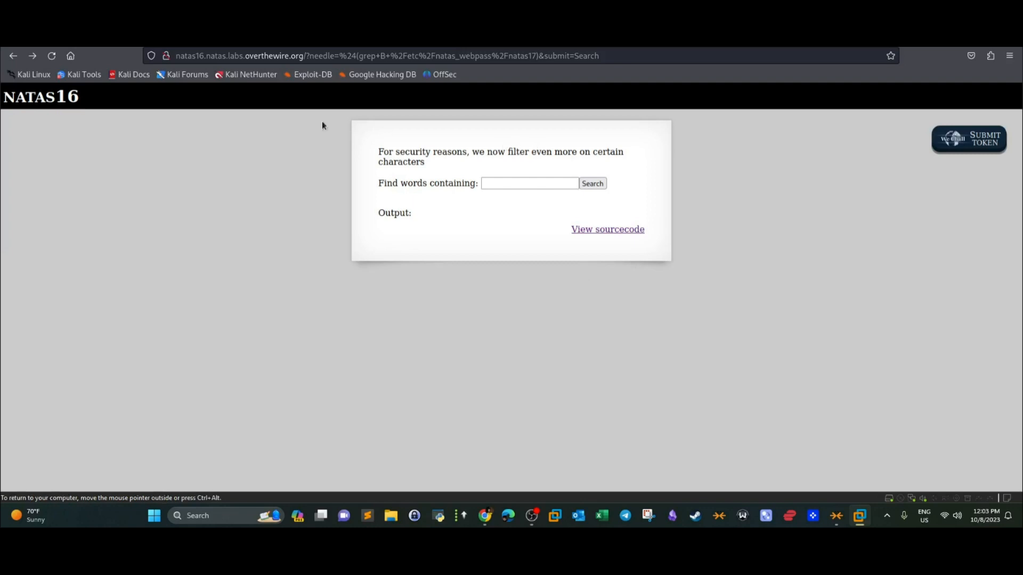
pyautogui.moveTo(292, 119)
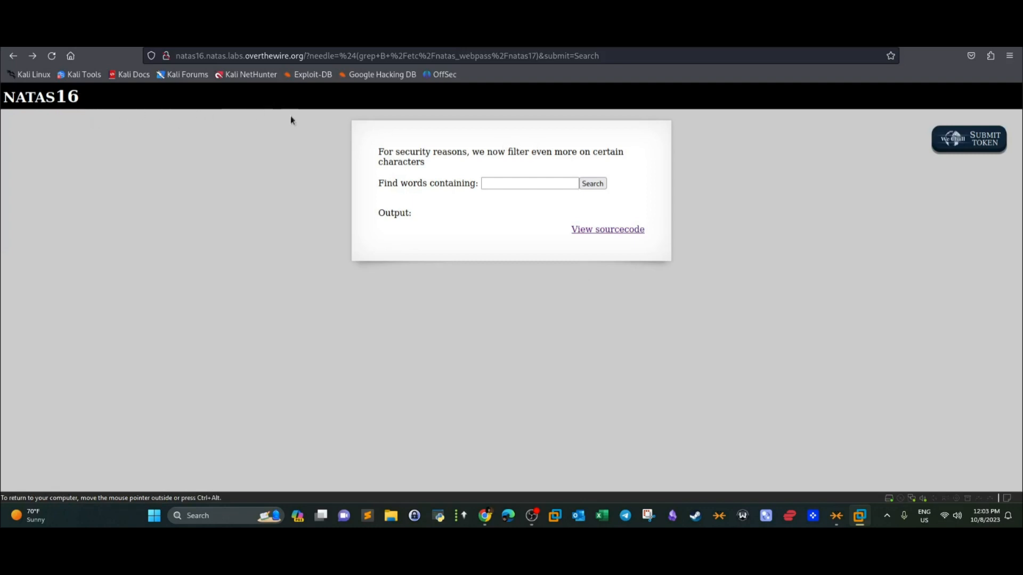
pyautogui.moveTo(605, 199)
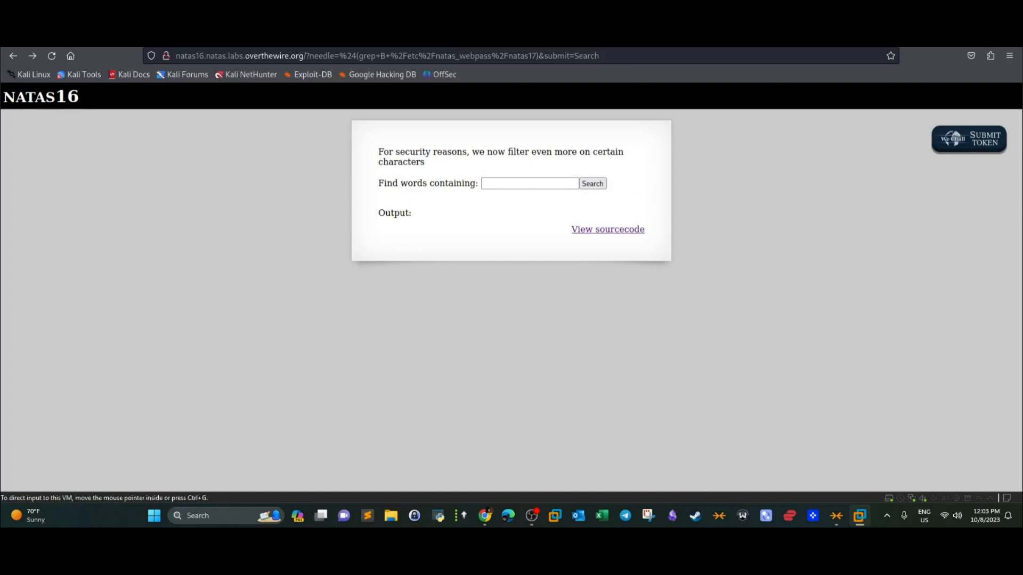
pyautogui.moveTo(356, 109)
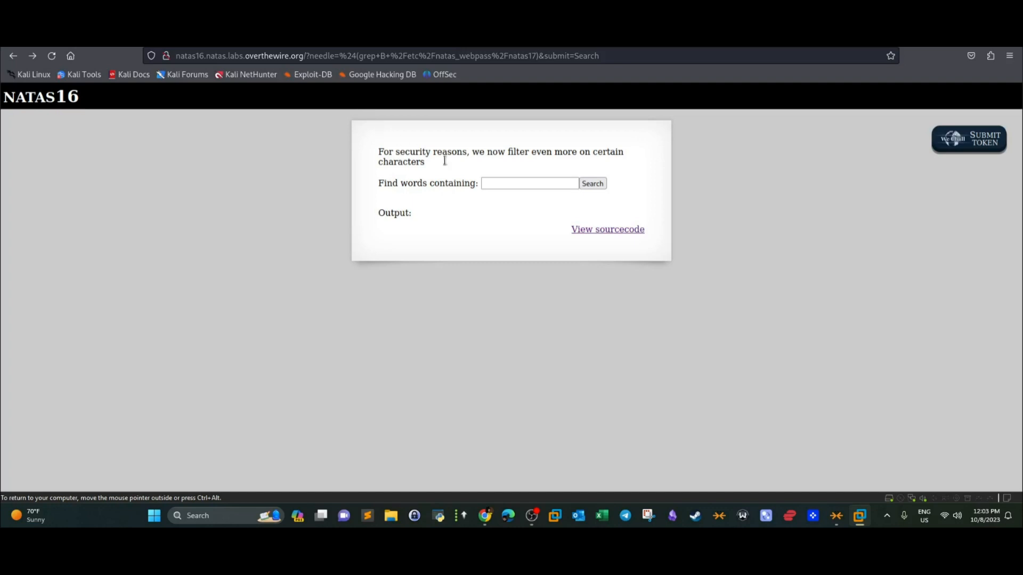
# Step: Open the natas16 PHP source and highlight the passthru grep line and dictionary.txt
pyautogui.click(529, 183)
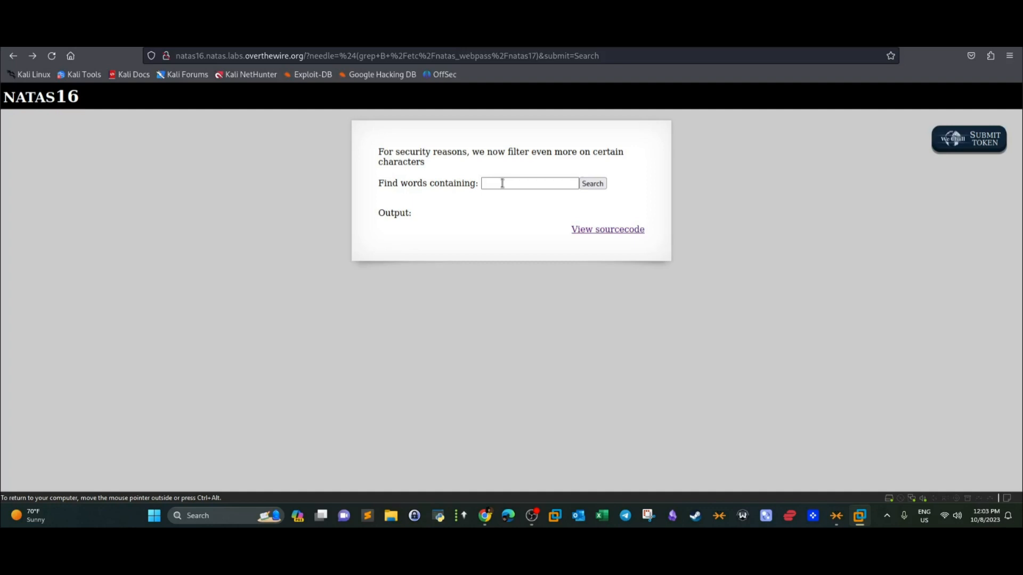
pyautogui.moveTo(326, 92)
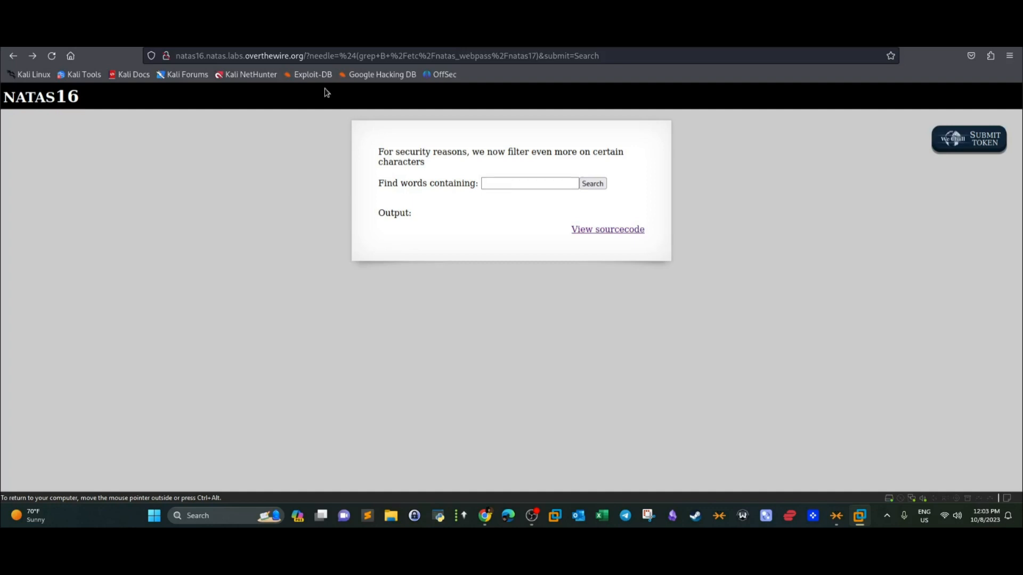
pyautogui.moveTo(615, 228)
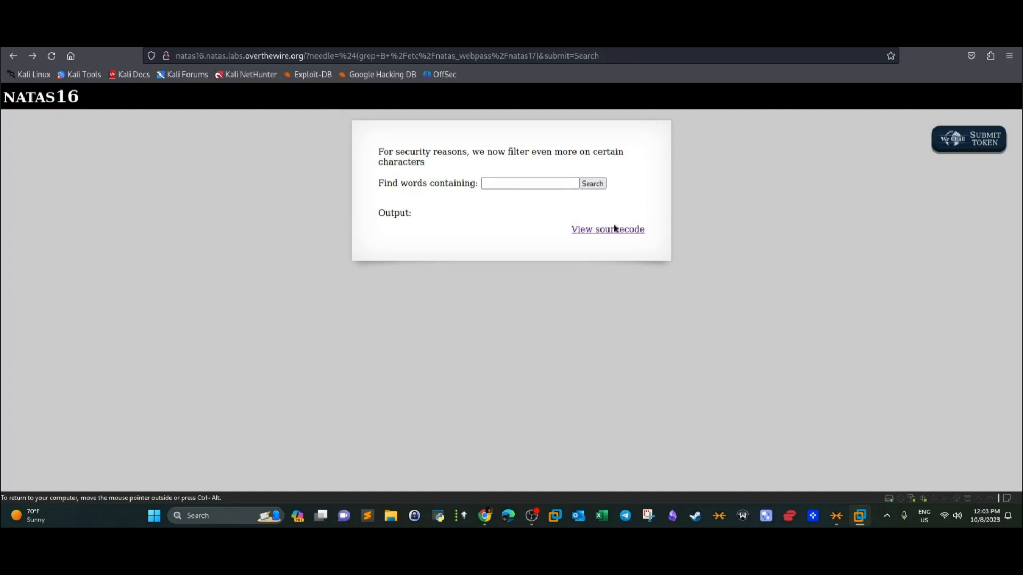
pyautogui.click(607, 229)
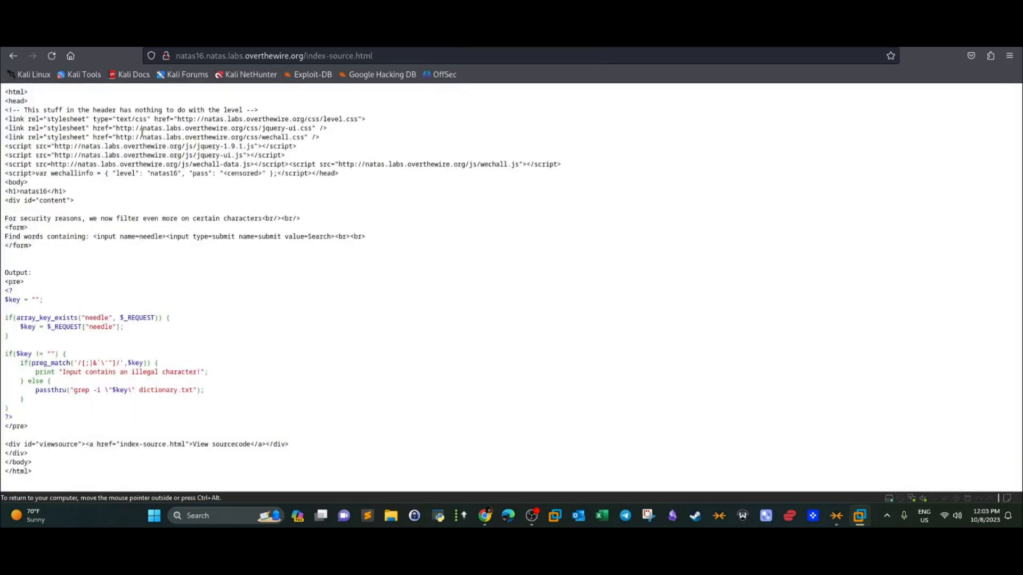
pyautogui.moveTo(179, 328)
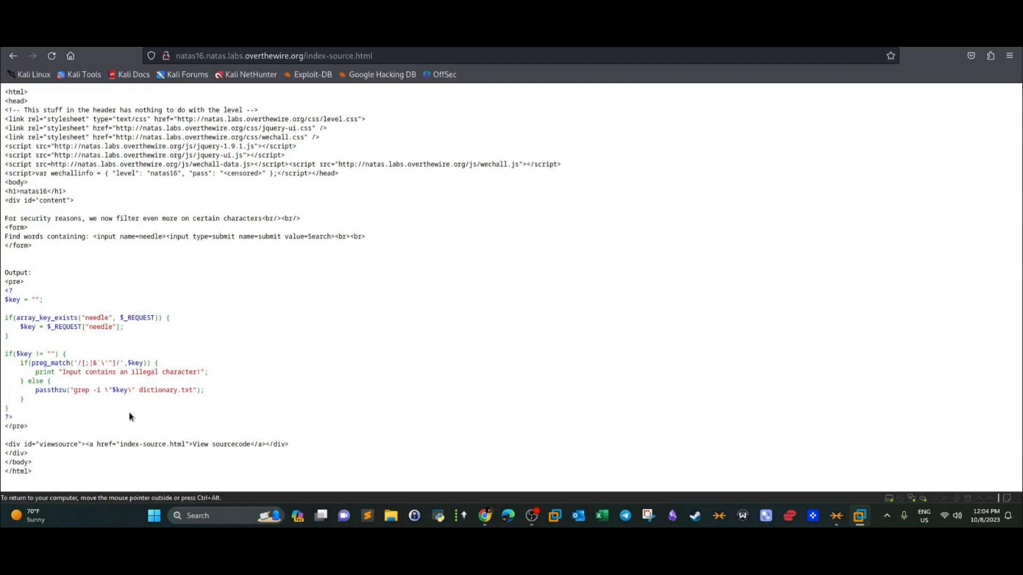
pyautogui.doubleClick(48, 390)
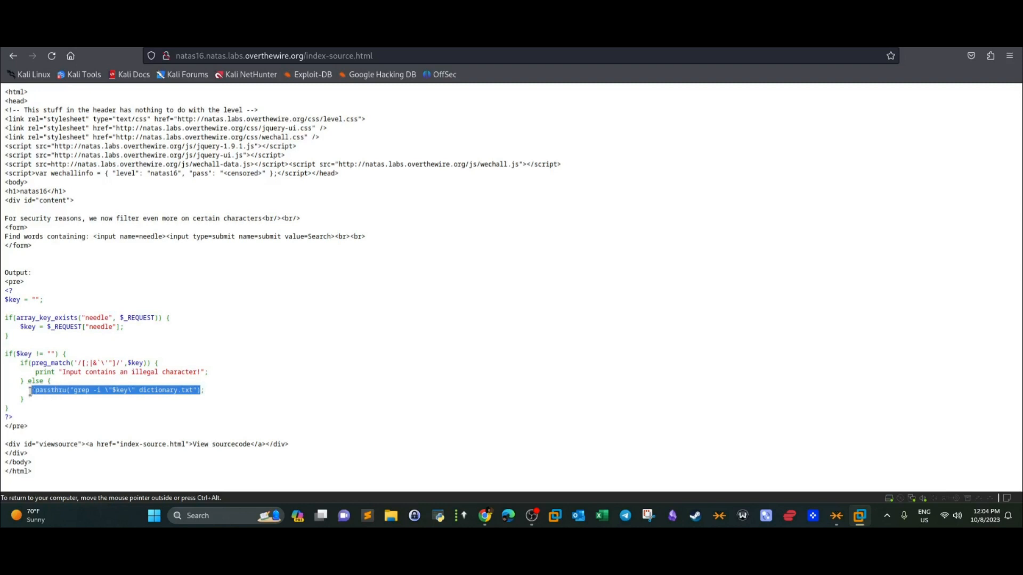
pyautogui.click(129, 408)
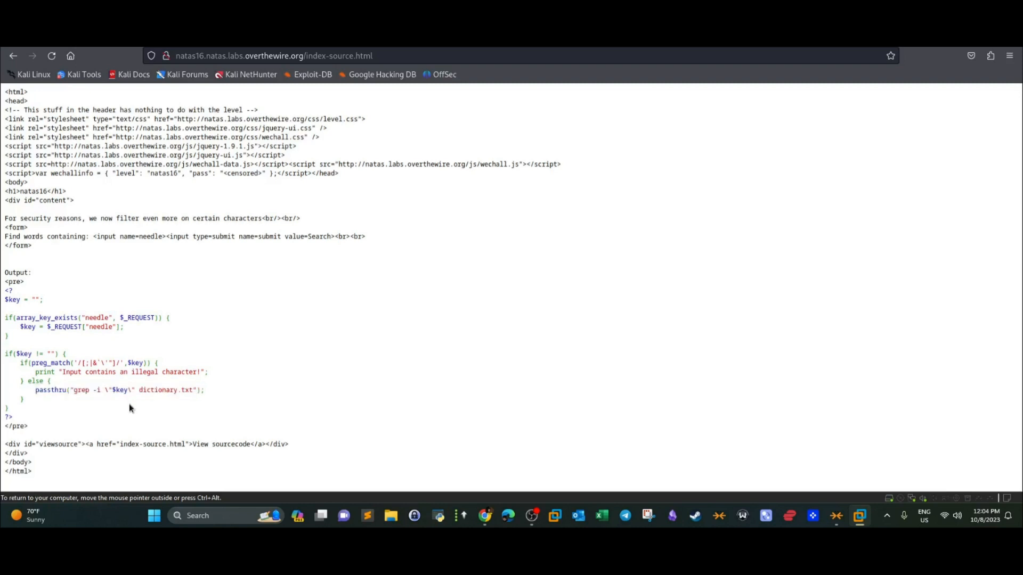
pyautogui.doubleClick(81, 389)
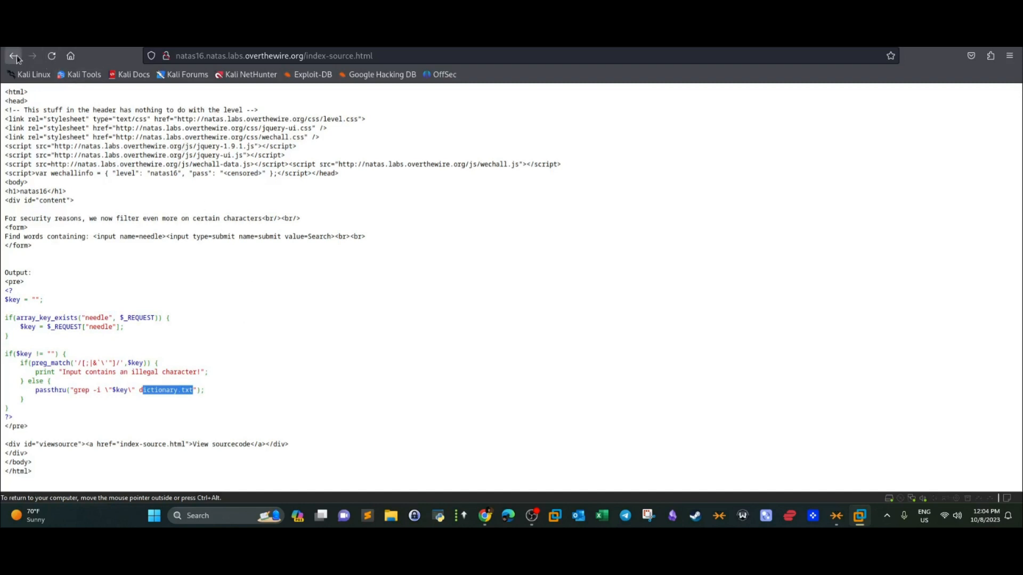
# Step: Search natas16 for 'test' and scroll through the matching dictionary words
pyautogui.click(14, 56)
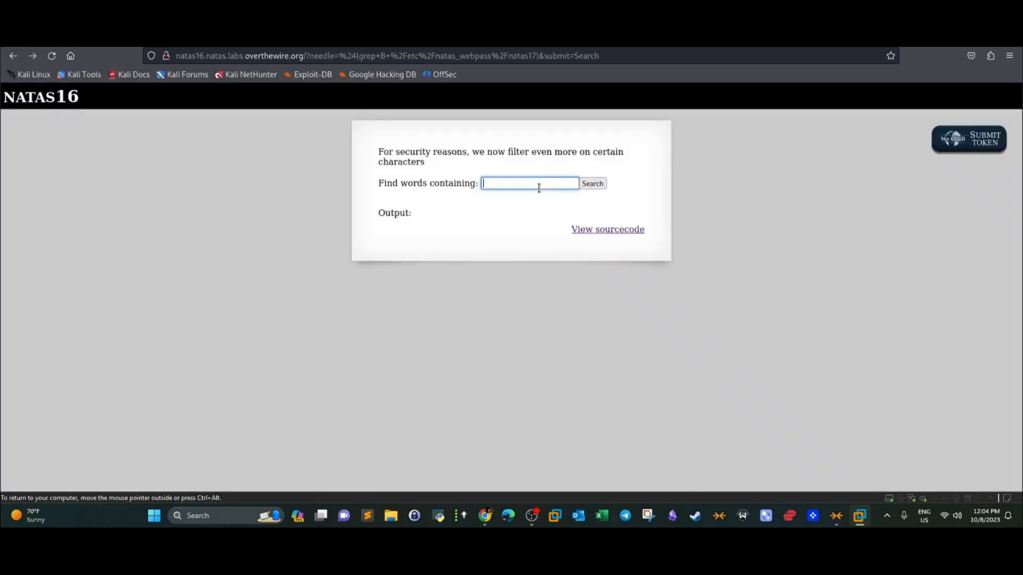
pyautogui.write('tes')
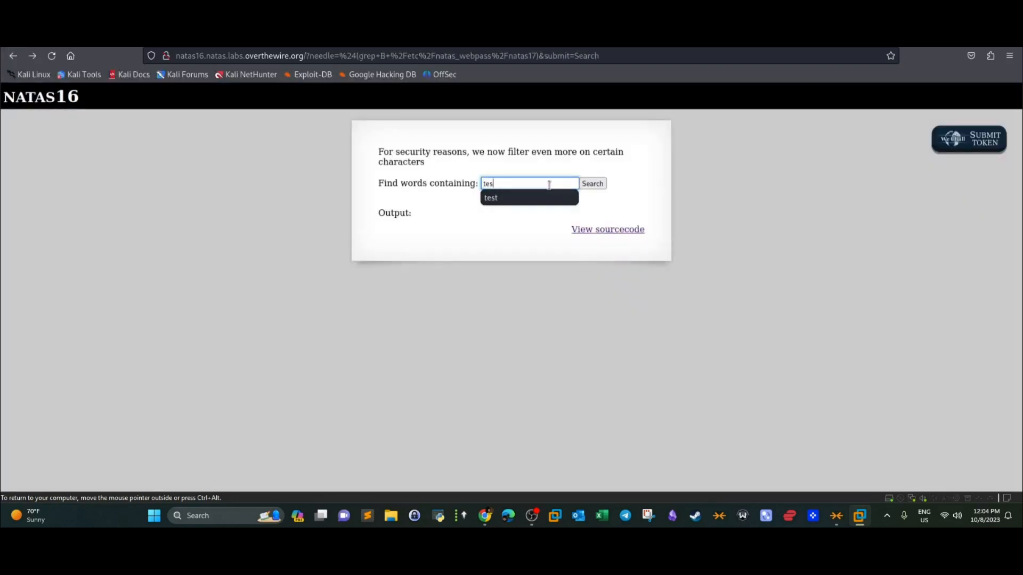
pyautogui.click(591, 183)
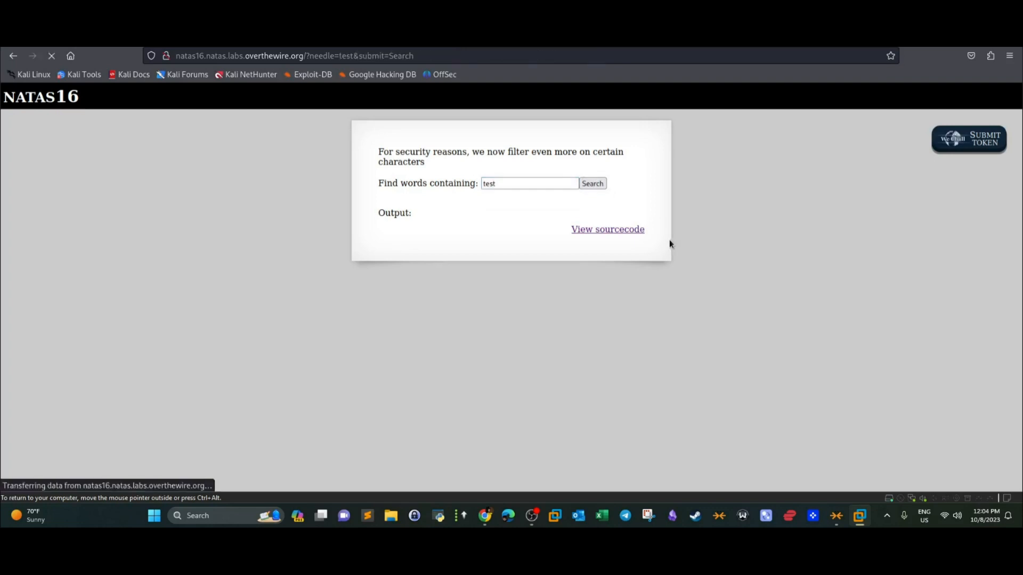
pyautogui.click(591, 183)
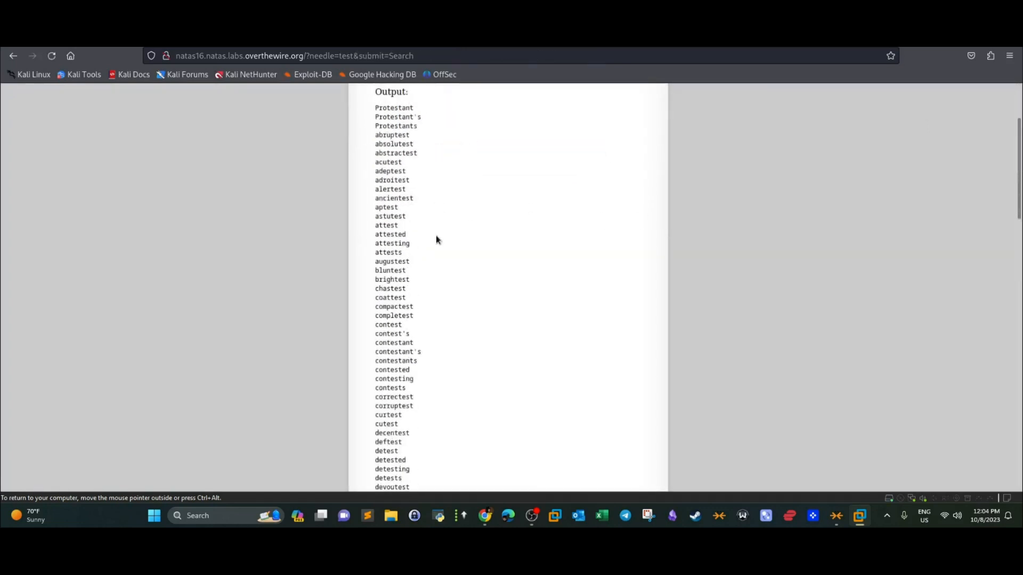
pyautogui.scroll(3)
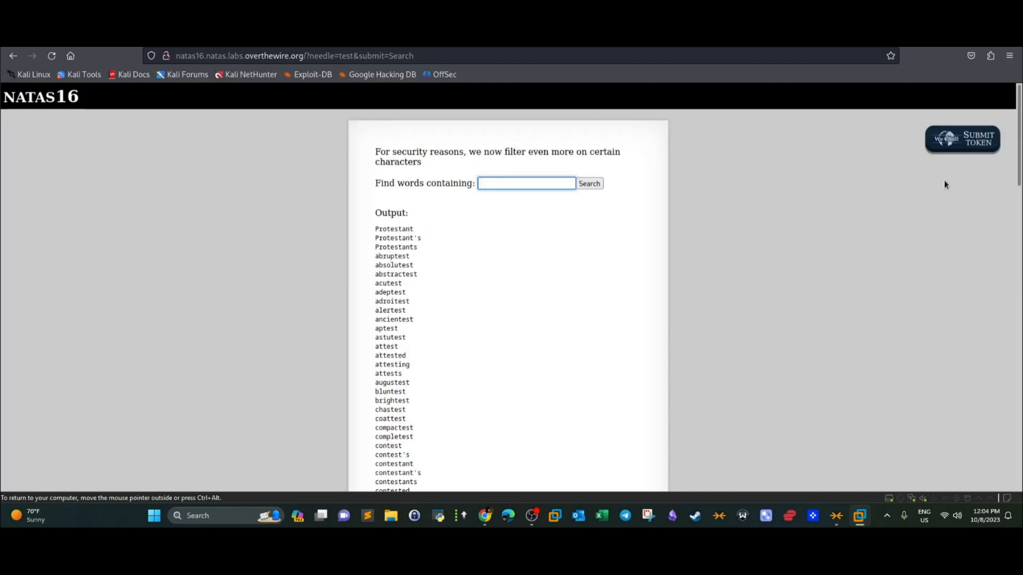
pyautogui.scroll(-3)
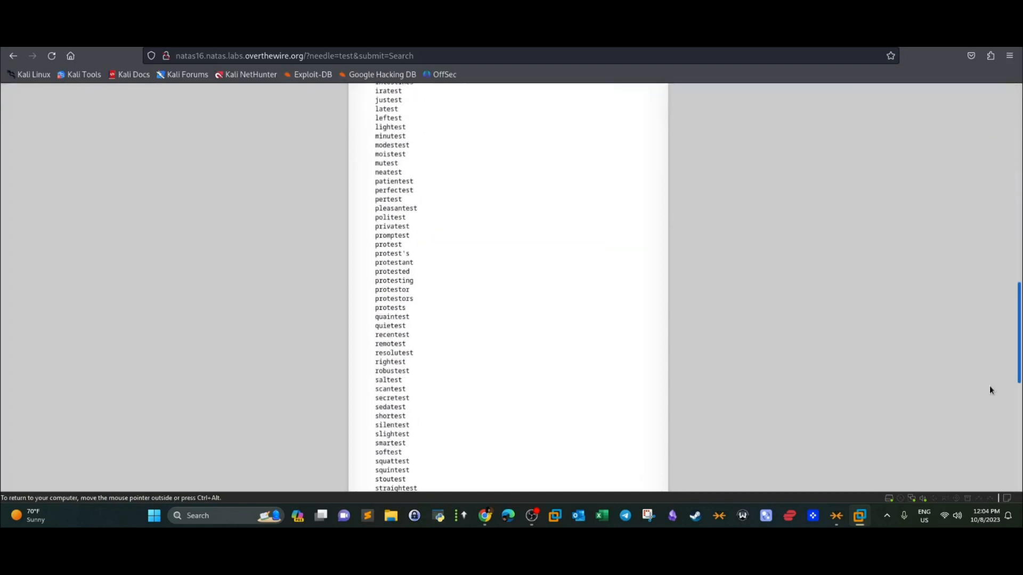
pyautogui.scroll(-3)
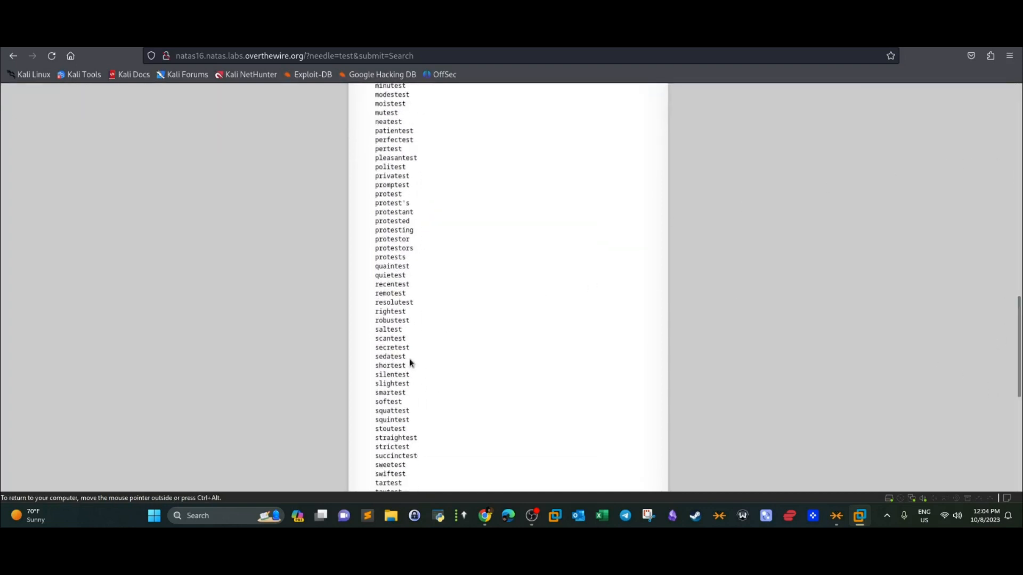
pyautogui.moveTo(412, 355)
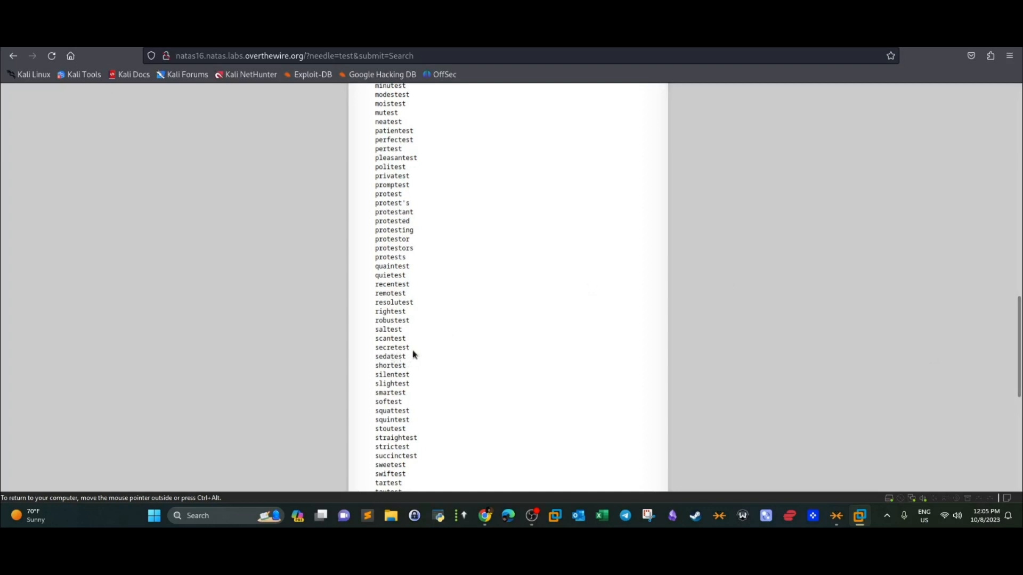
pyautogui.scroll(3)
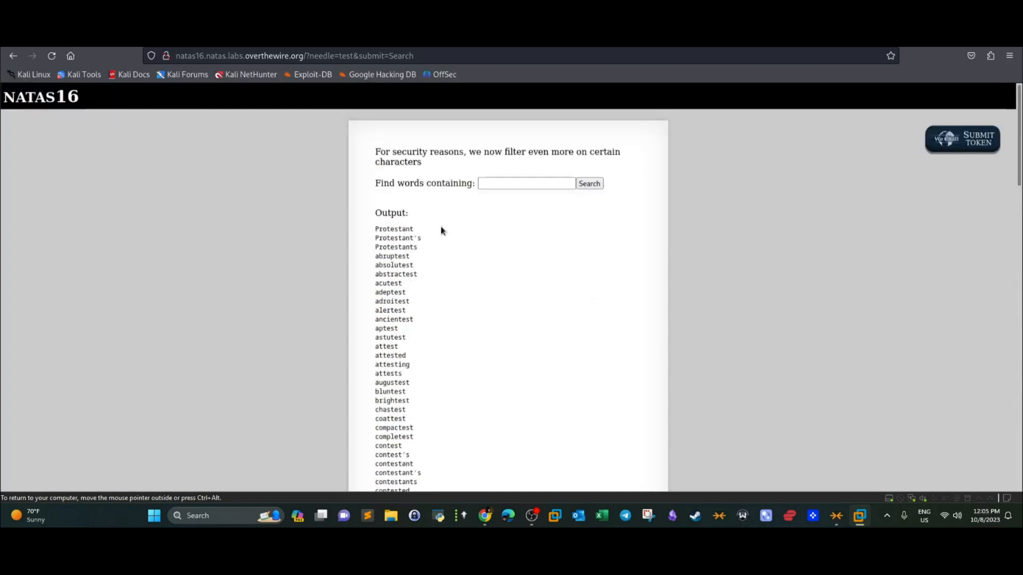
pyautogui.doubleClick(401, 247)
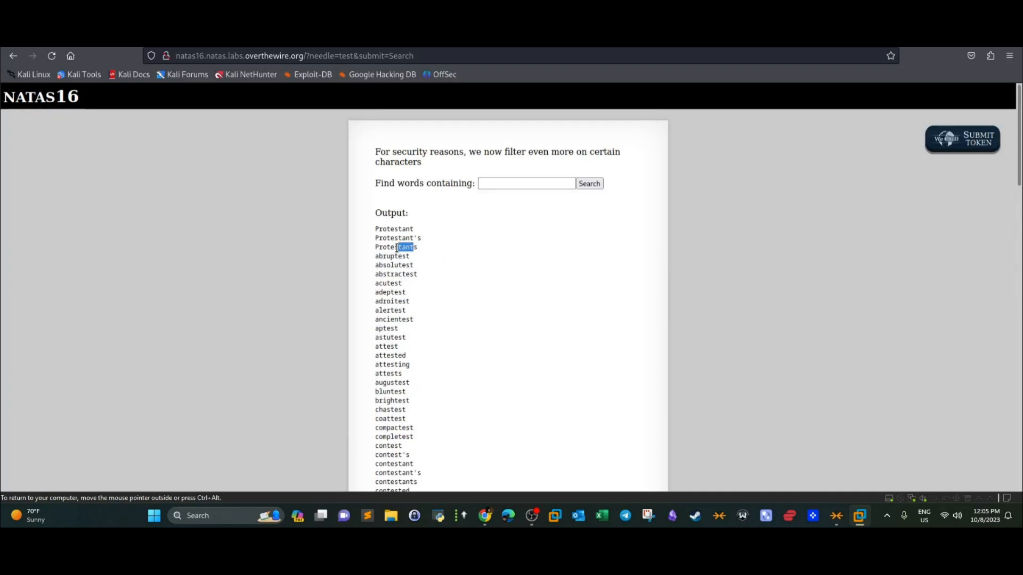
# Step: Search for 'natas' and highlight the single result, sonatas
pyautogui.click(526, 183)
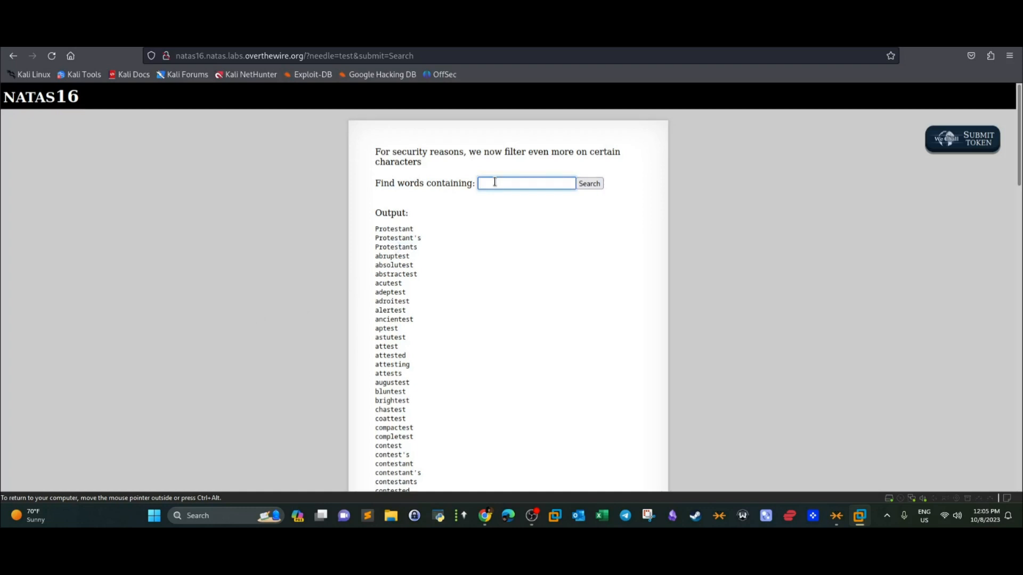
pyautogui.write('na')
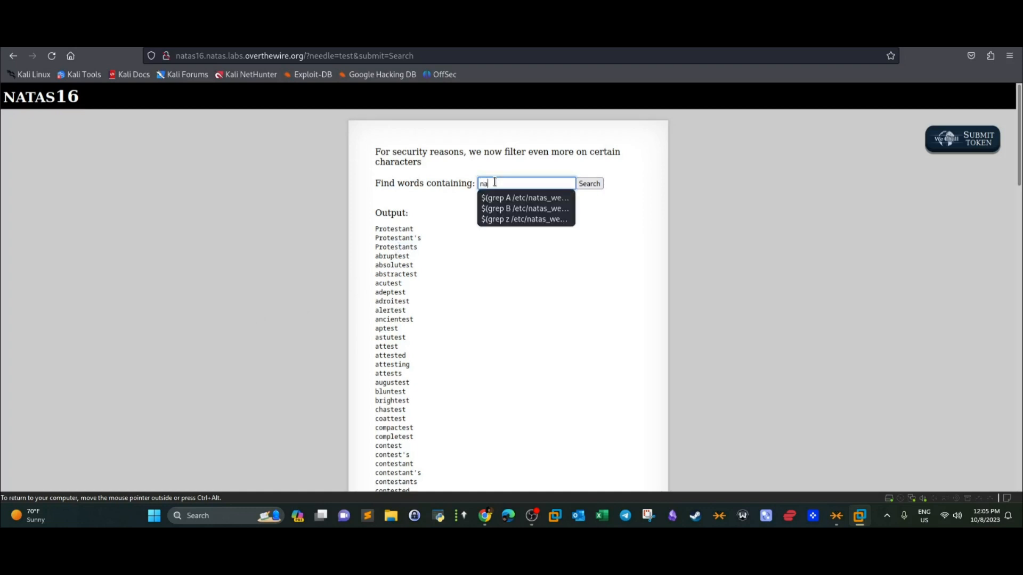
pyautogui.write('tas')
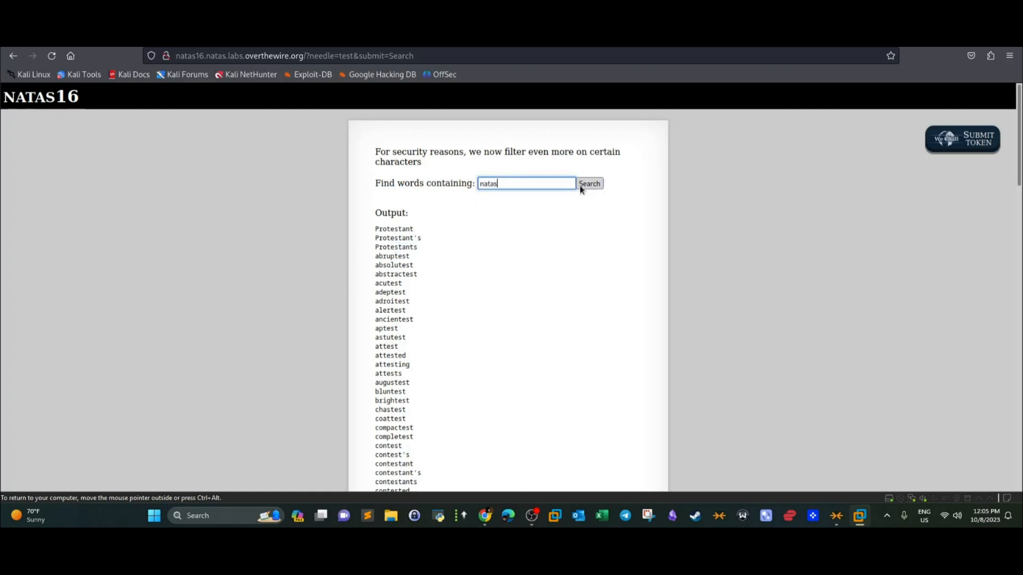
pyautogui.click(589, 184)
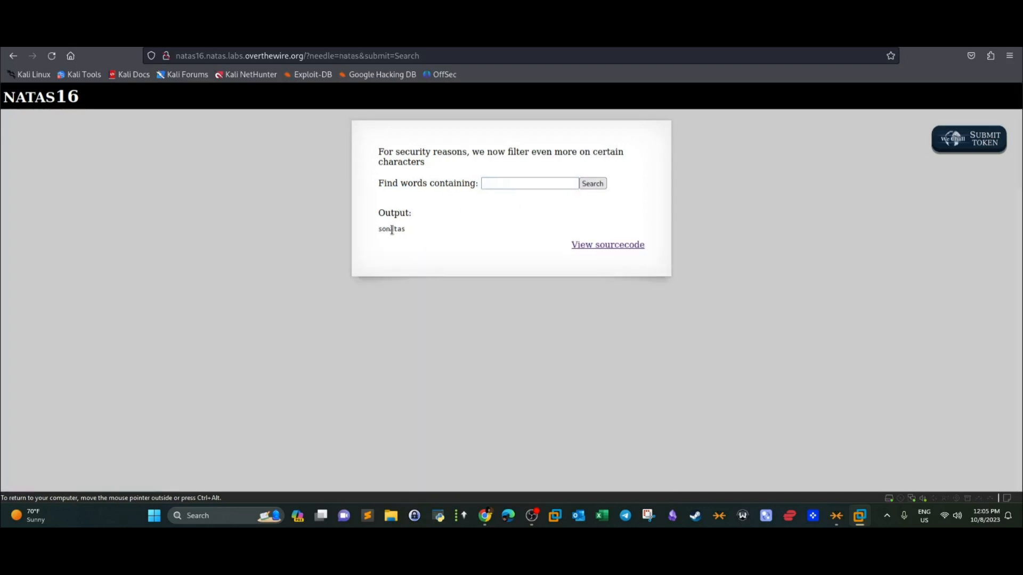
pyautogui.doubleClick(390, 229)
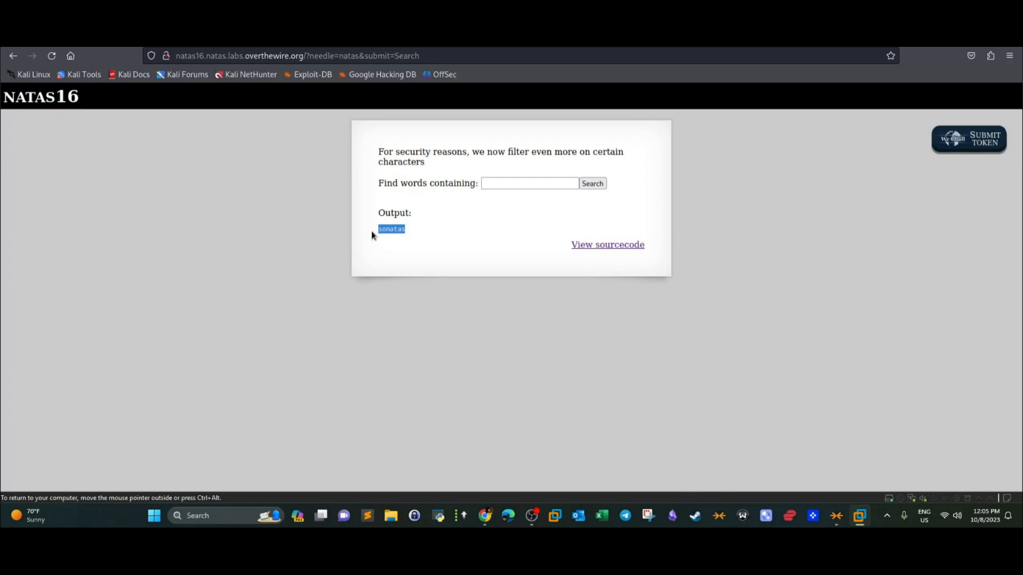
pyautogui.moveTo(471, 213)
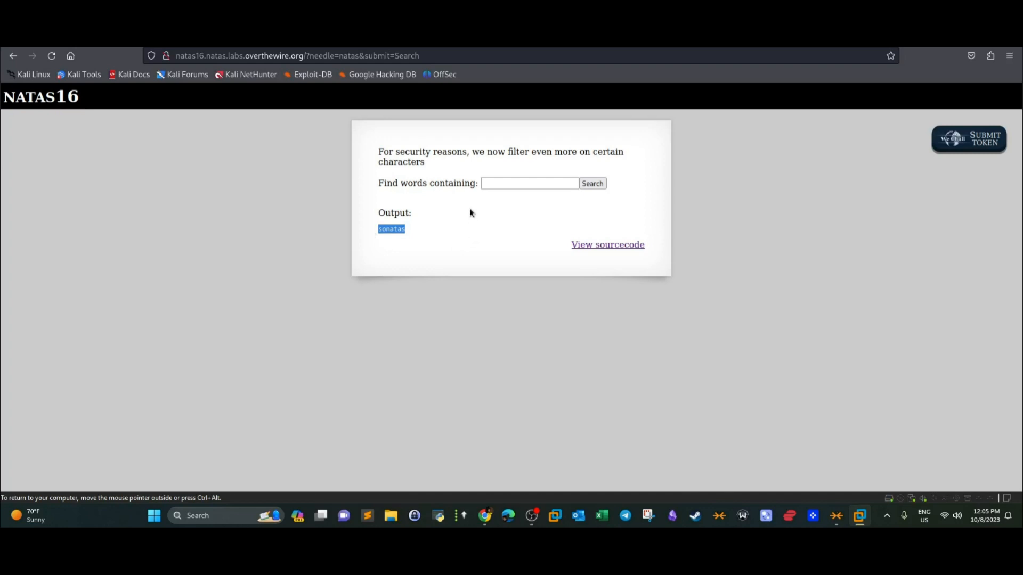
# Step: Reopen the natas16 source and select the blacklisted characters in the preg_match filter
pyautogui.click(607, 244)
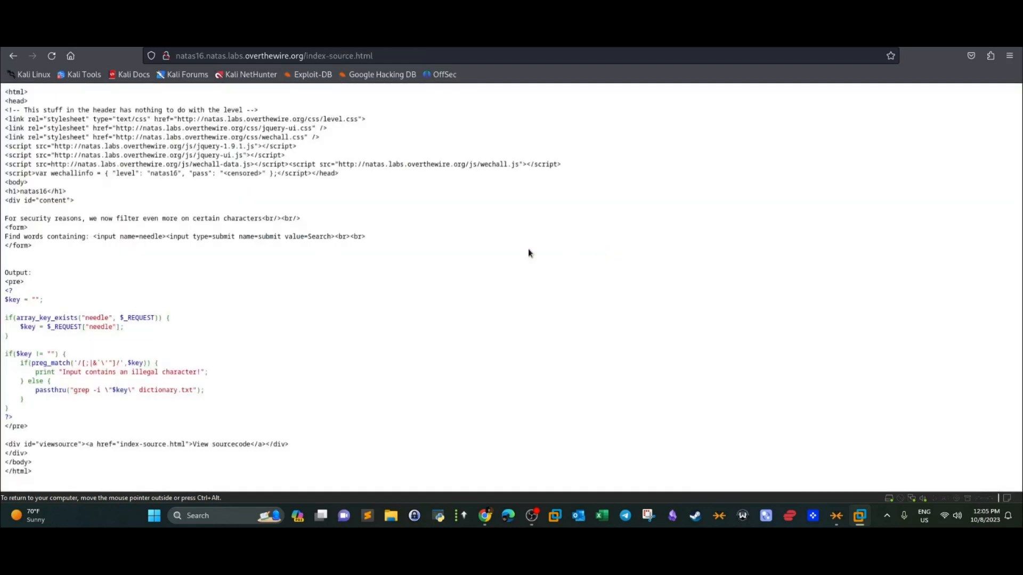
pyautogui.moveTo(113, 354)
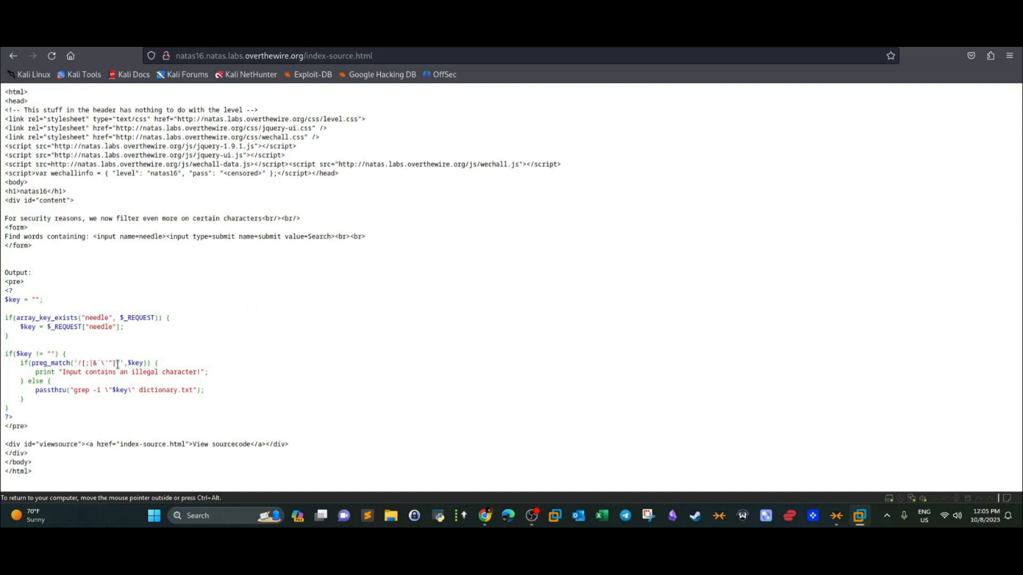
pyautogui.doubleClick(110, 363)
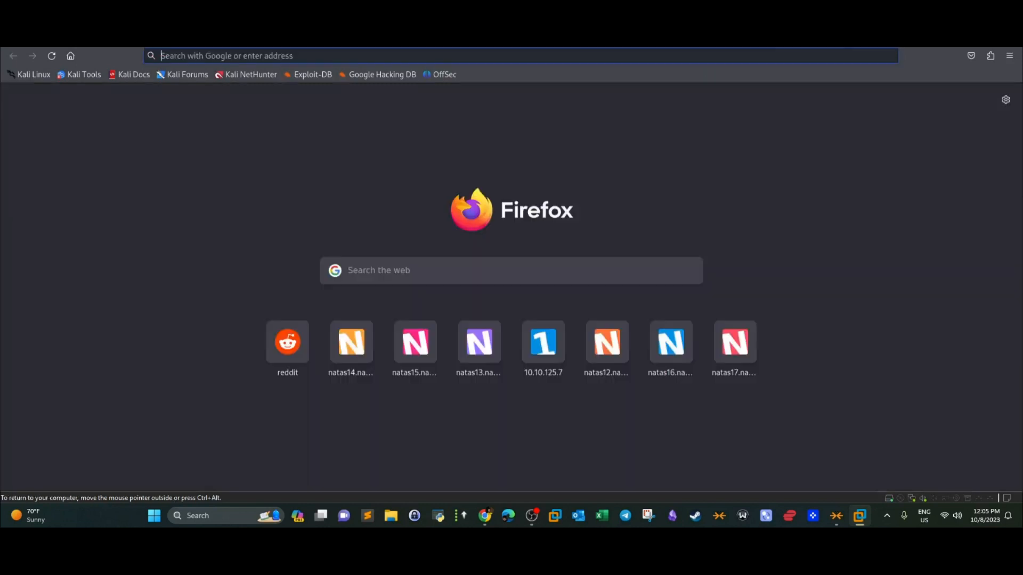
# Step: Google 'command substitution' and highlight $(command) in the GNU Bash manual
pyautogui.write('command')
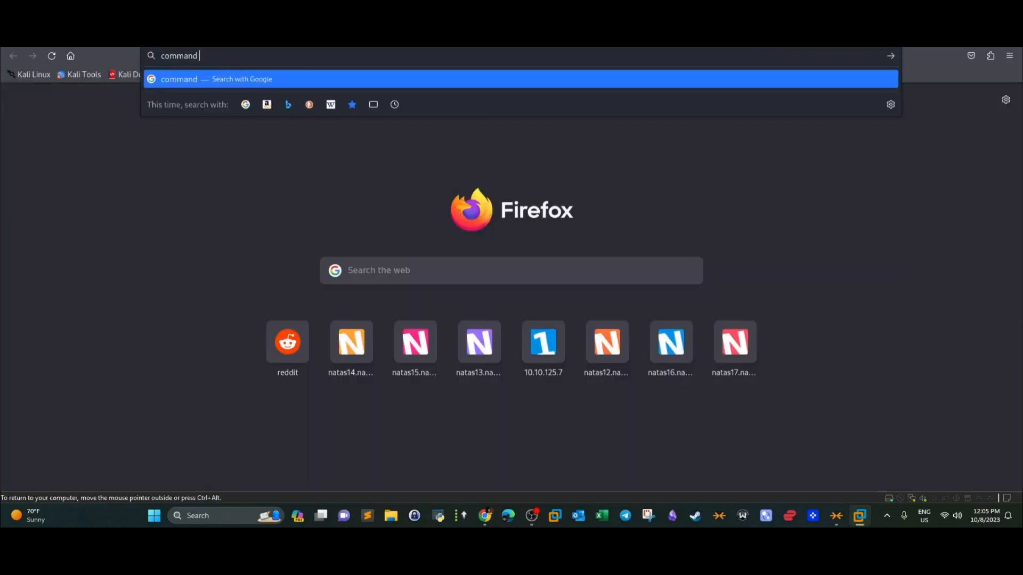
pyautogui.write('substituio')
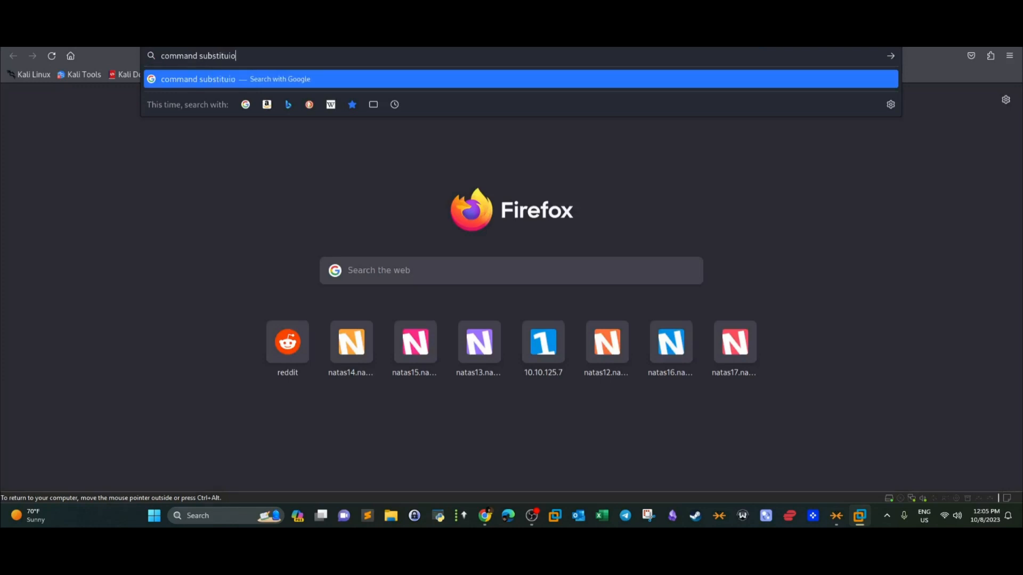
pyautogui.press('Return')
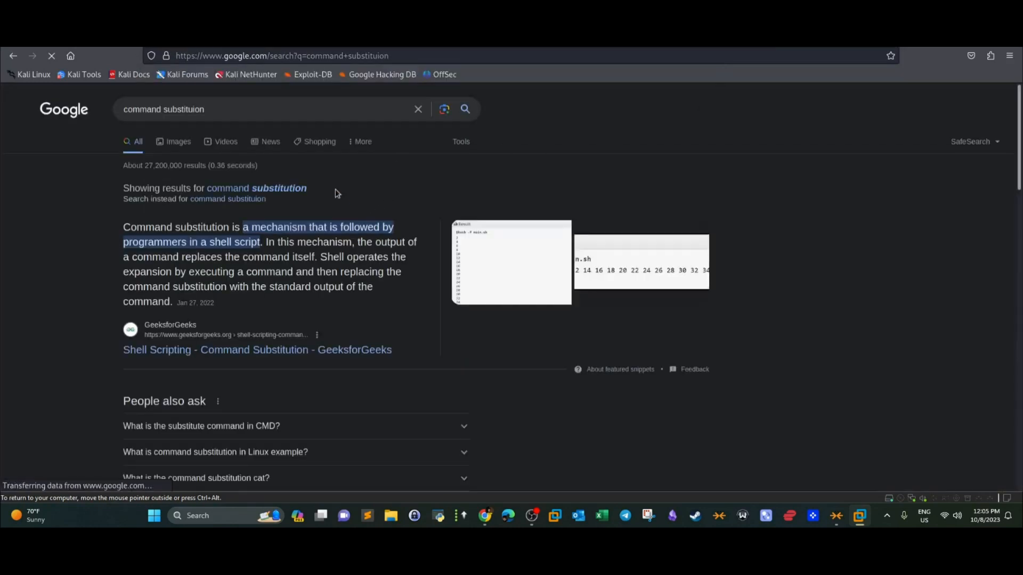
pyautogui.scroll(-3)
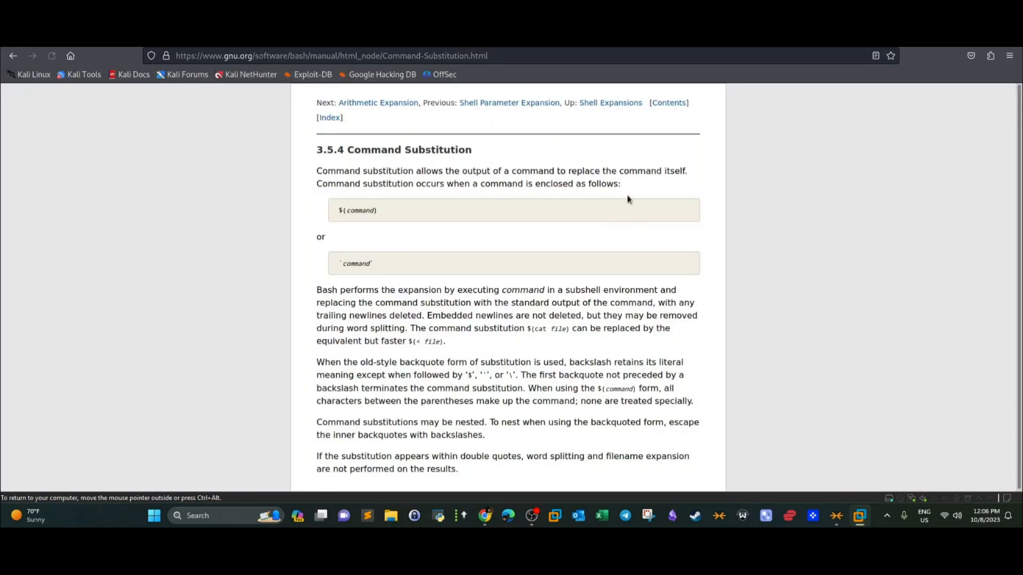
pyautogui.moveTo(403, 203)
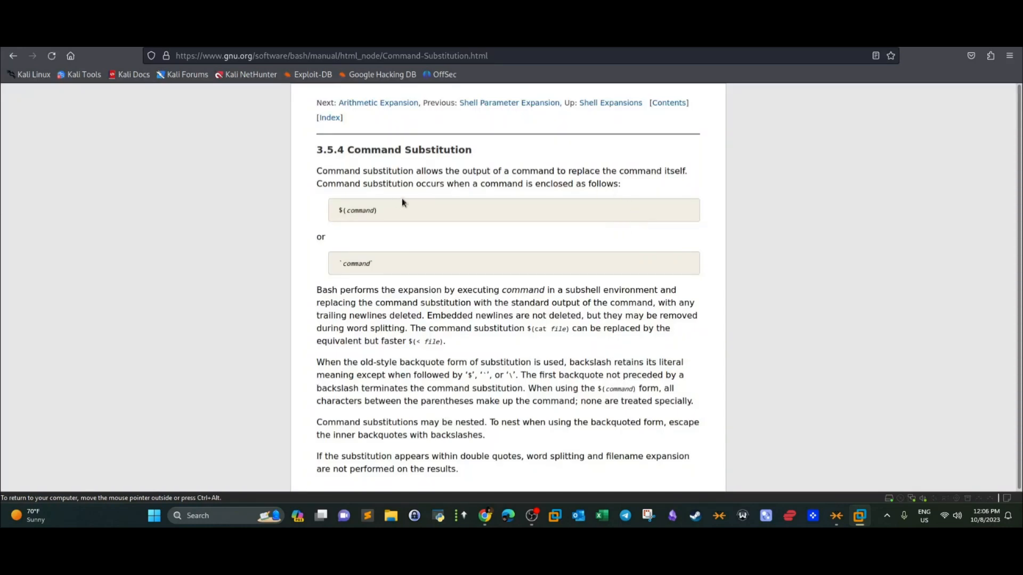
pyautogui.moveTo(341, 210)
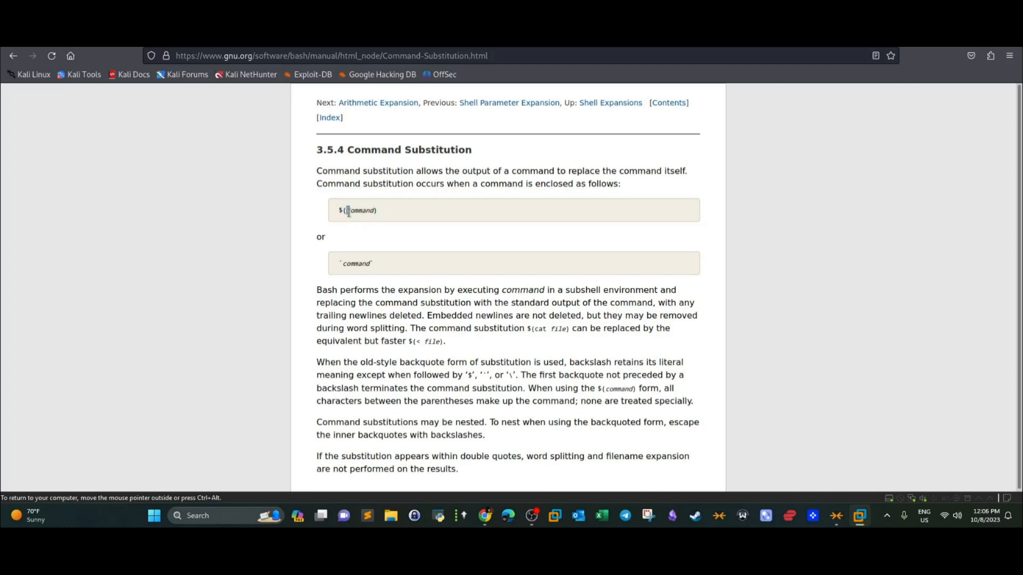
pyautogui.moveTo(382, 212)
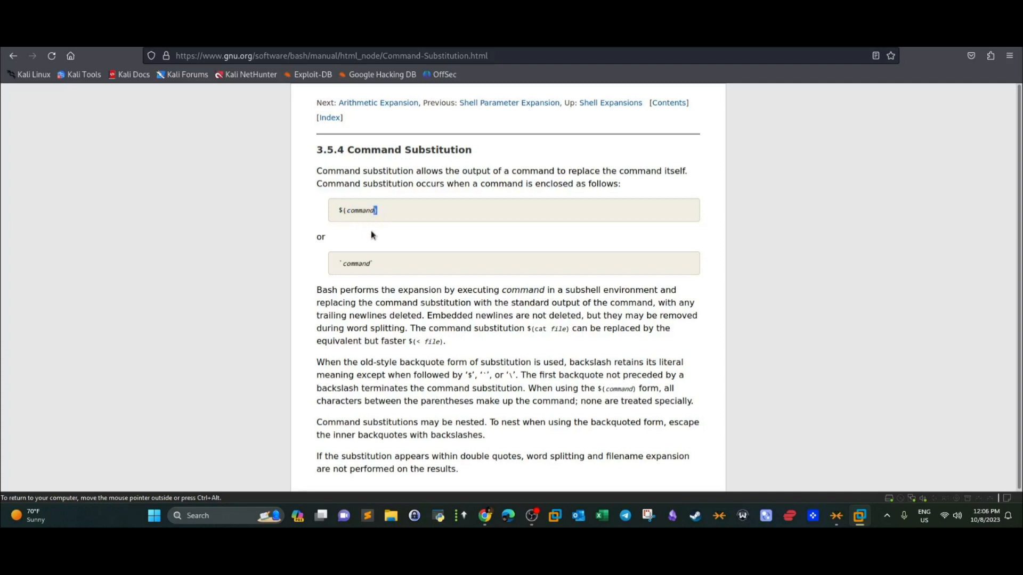
pyautogui.doubleClick(358, 210)
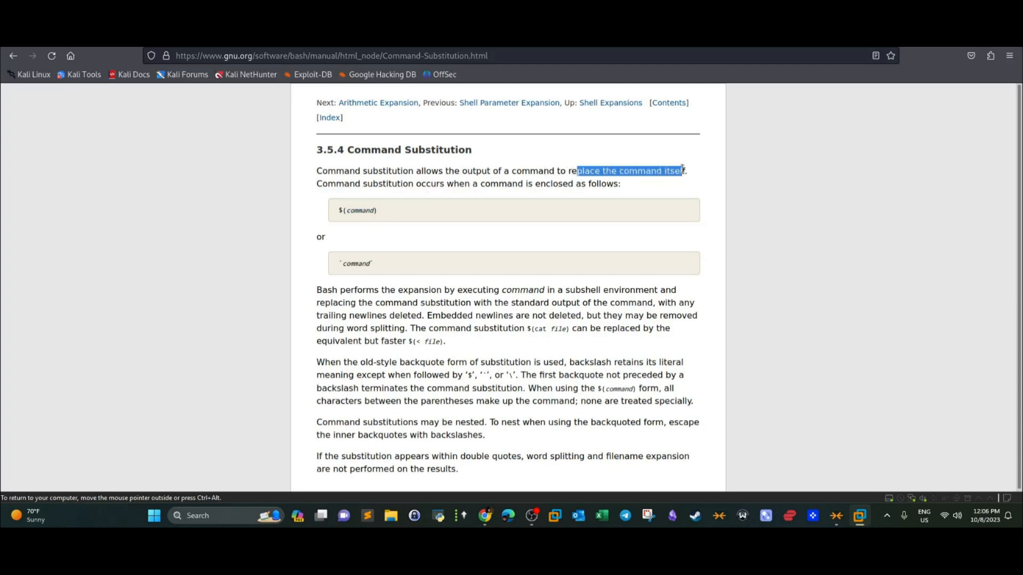
pyautogui.moveTo(379, 220)
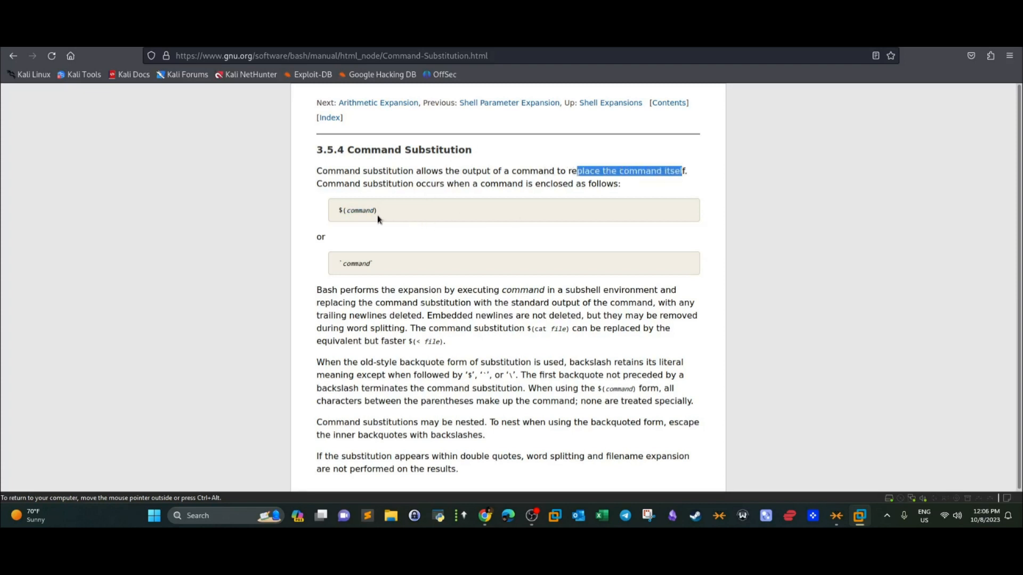
pyautogui.doubleClick(361, 210)
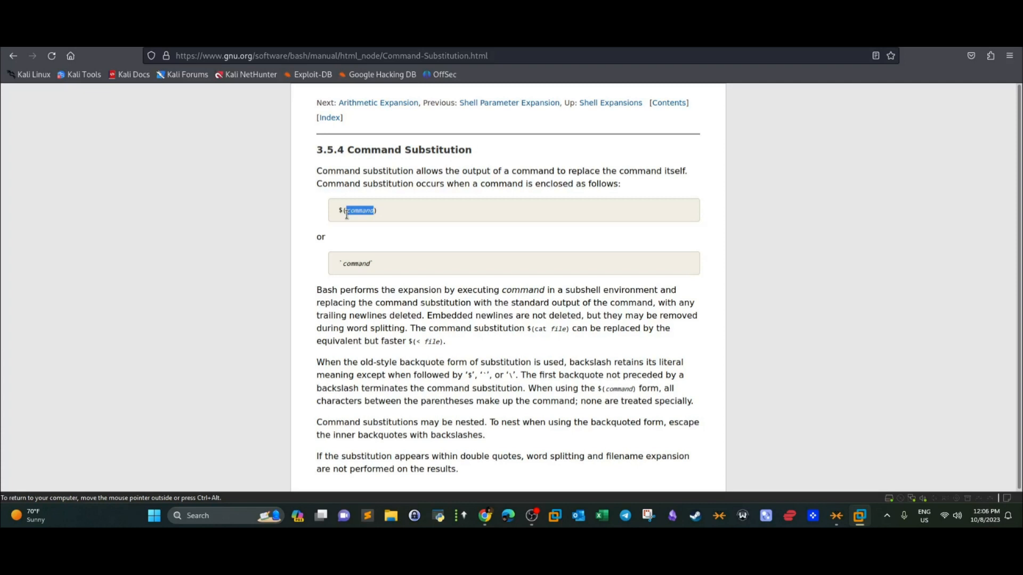
pyautogui.moveTo(509, 197)
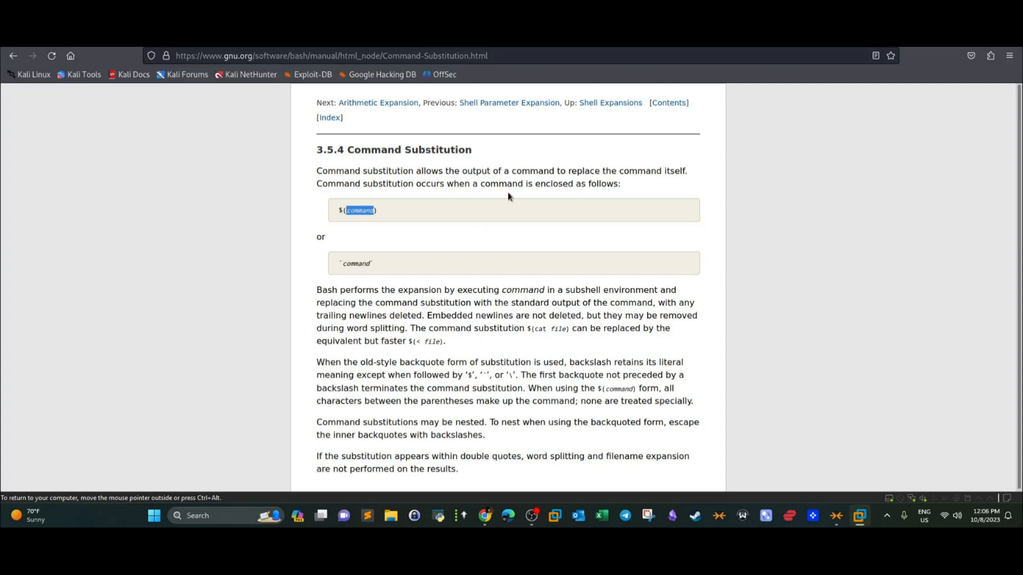
pyautogui.moveTo(608, 199)
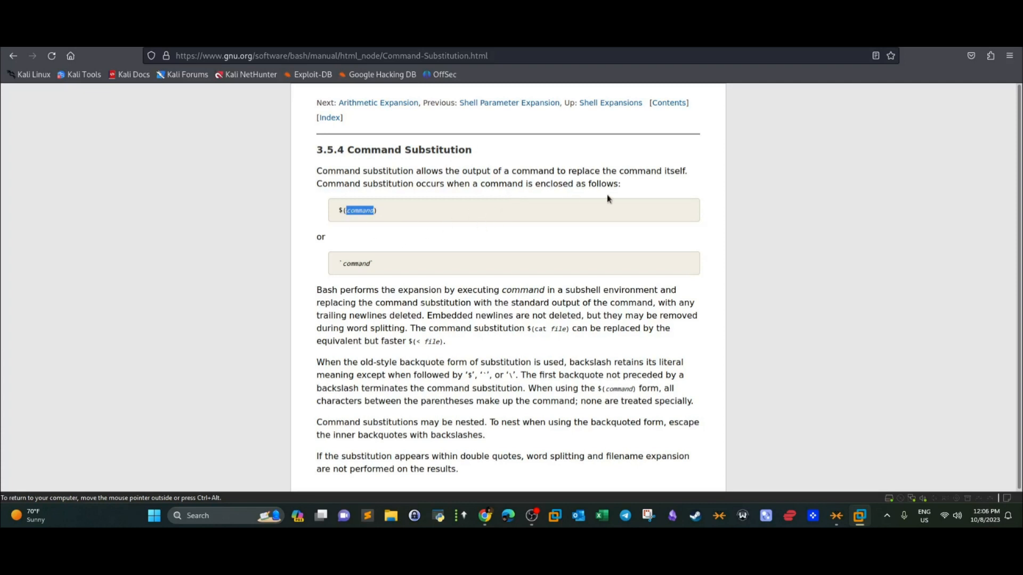
pyautogui.moveTo(372, 220)
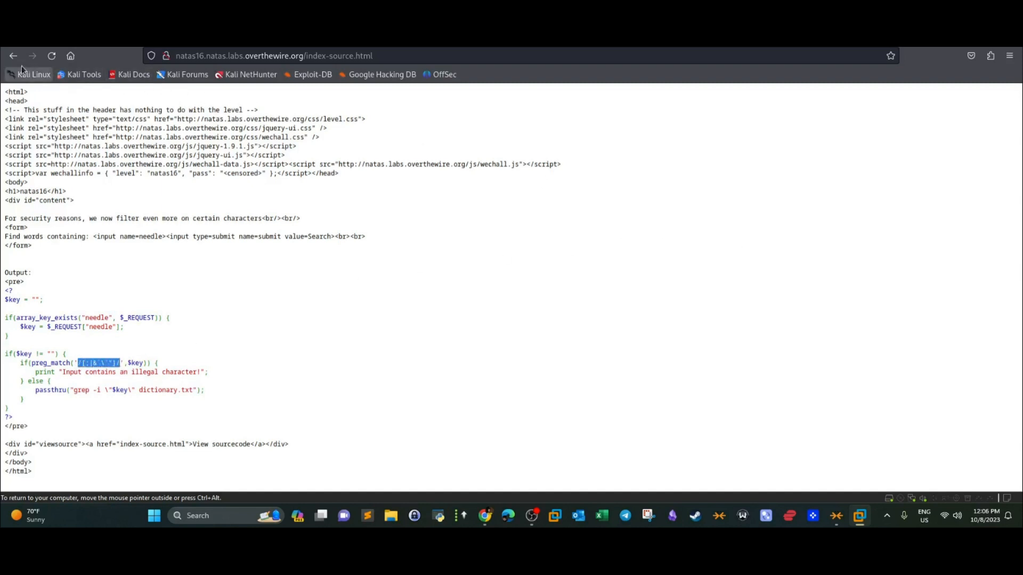
# Step: Return to the natas16 search page and type 'so'
pyautogui.click(13, 55)
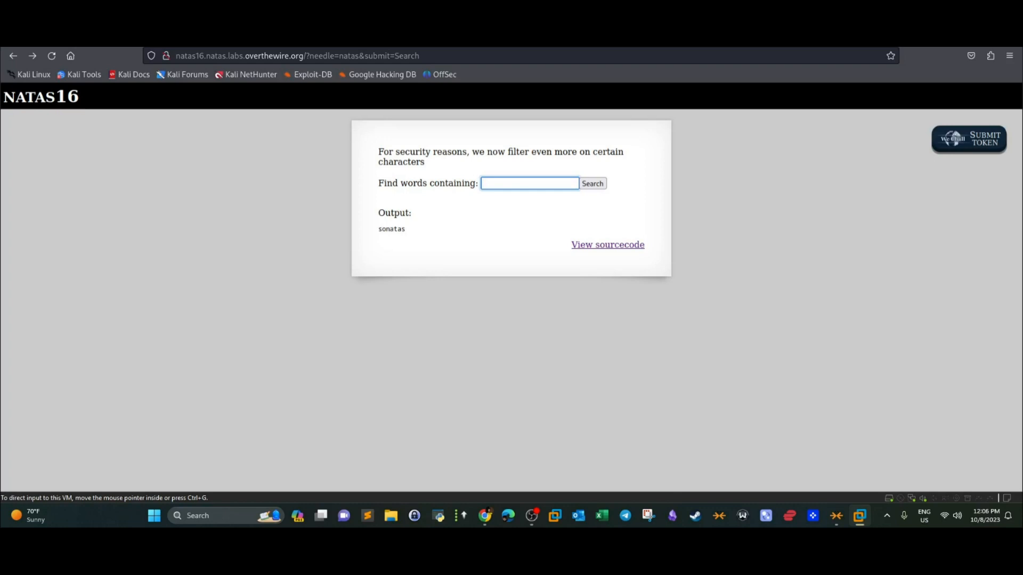
pyautogui.moveTo(98, 223)
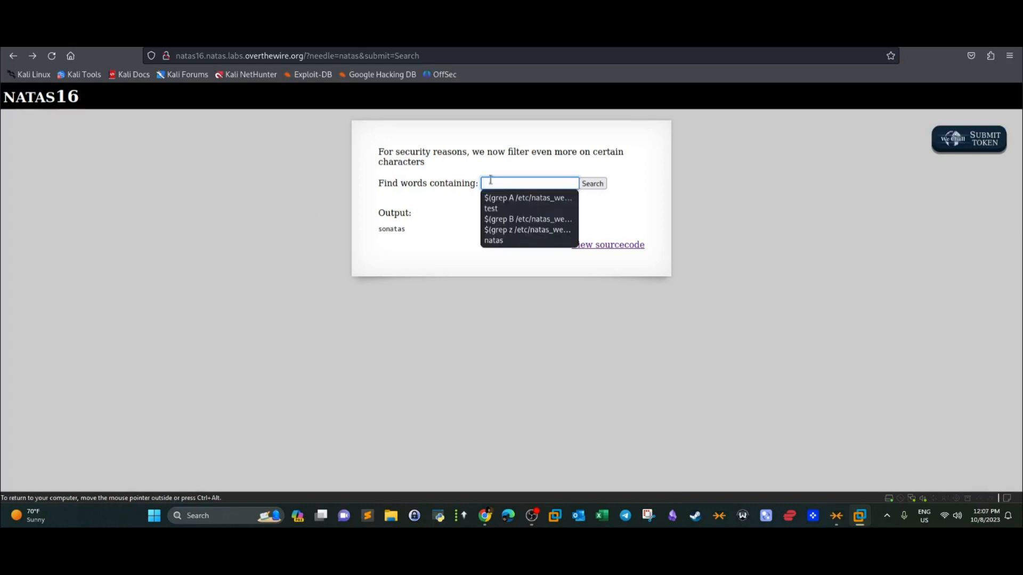
pyautogui.write('so')
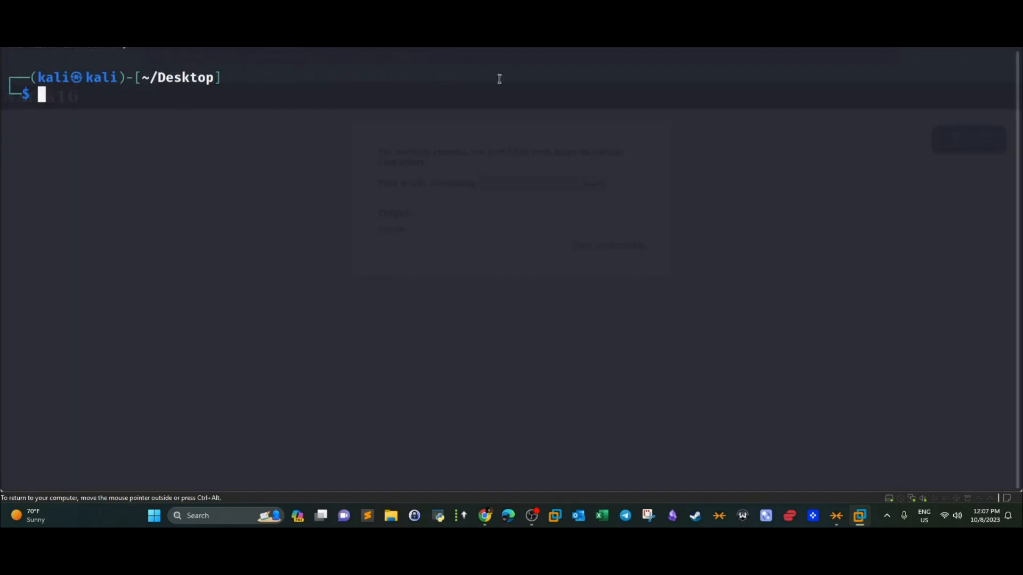
# Step: Create a file named natas15 on the Desktop with touch
pyautogui.write('tiuch')
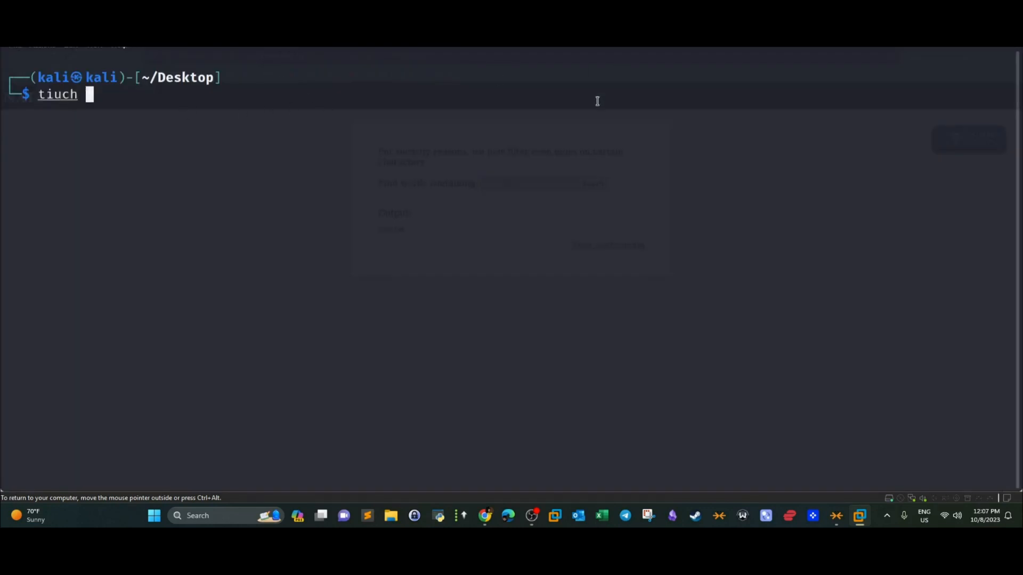
pyautogui.write('touch natas15')
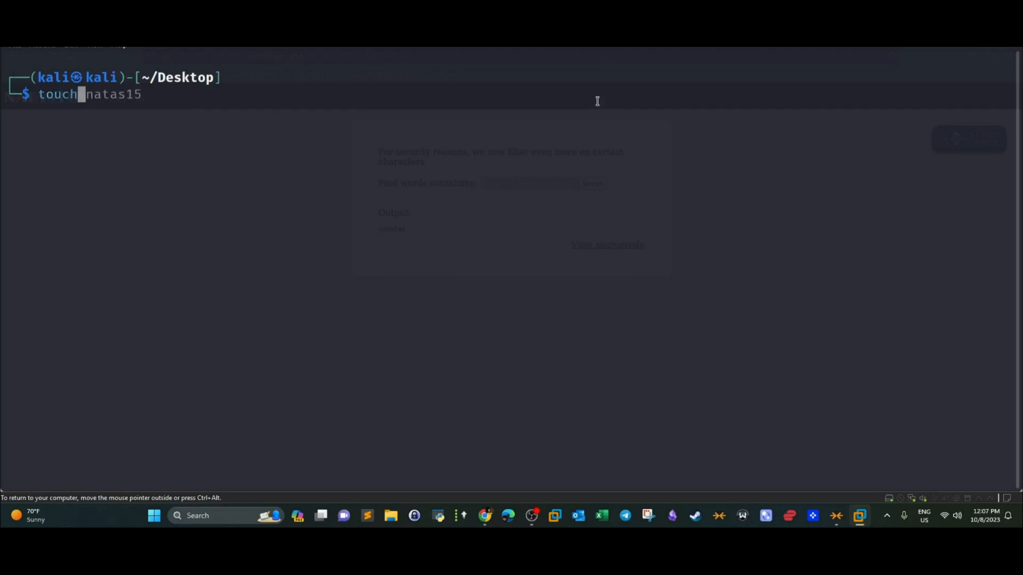
pyautogui.press('Return')
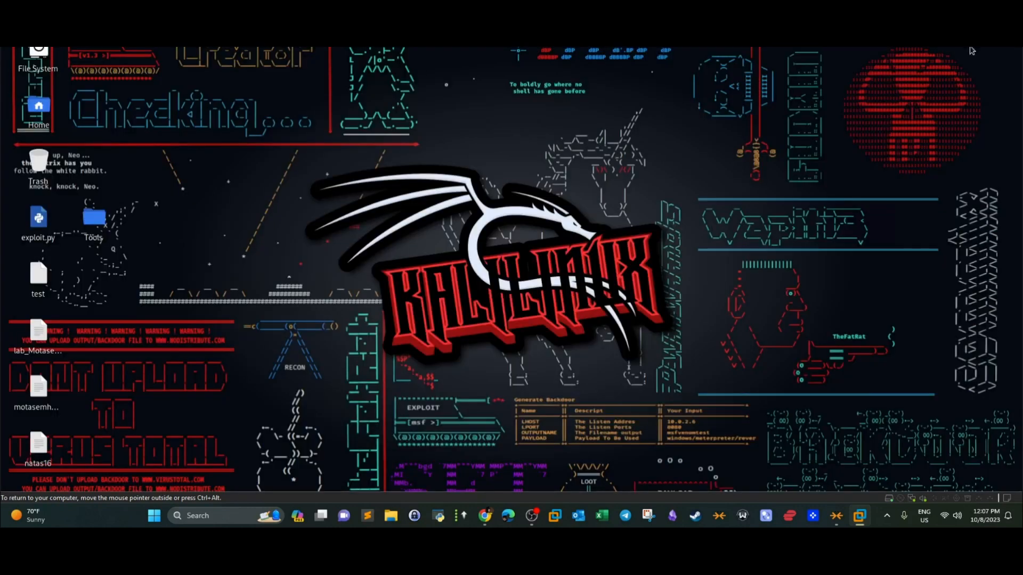
pyautogui.moveTo(393, 243)
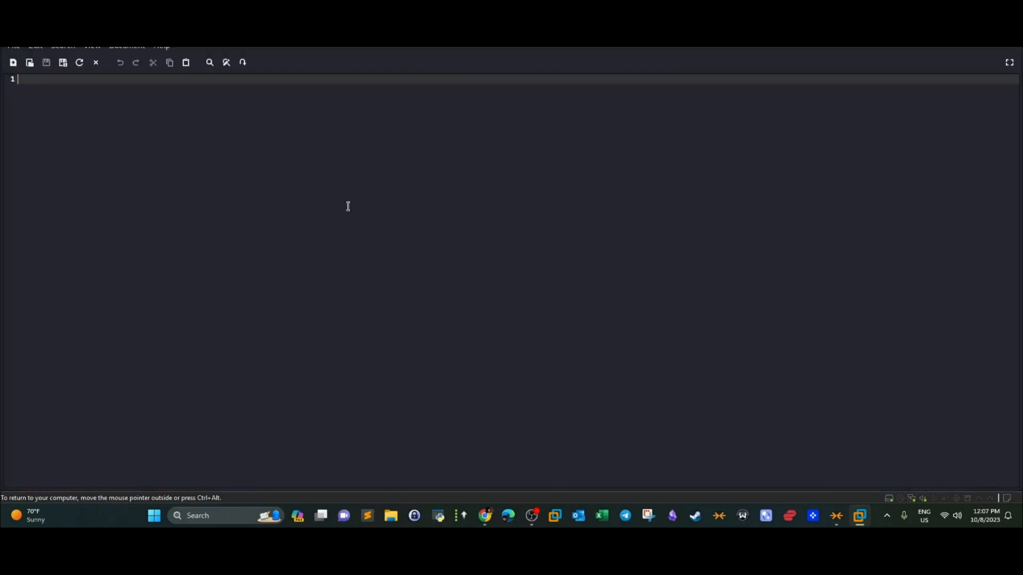
# Step: Write the payload $(grep a /etc/natas_webpass/natas17) in Mousepad and select it
pyautogui.write('$(grep a /etc/natas_webpass/natas17)')
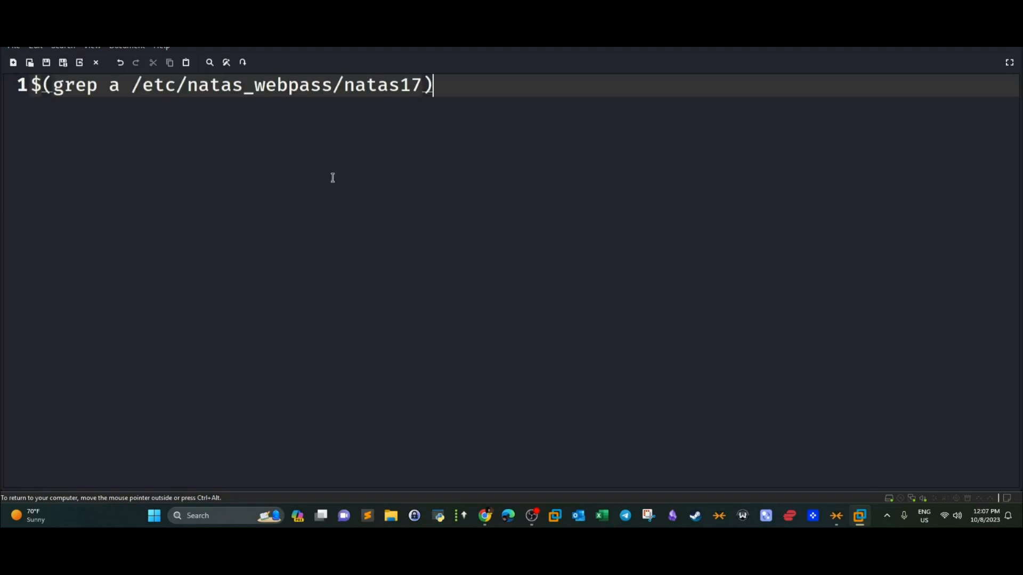
pyautogui.moveTo(46, 93)
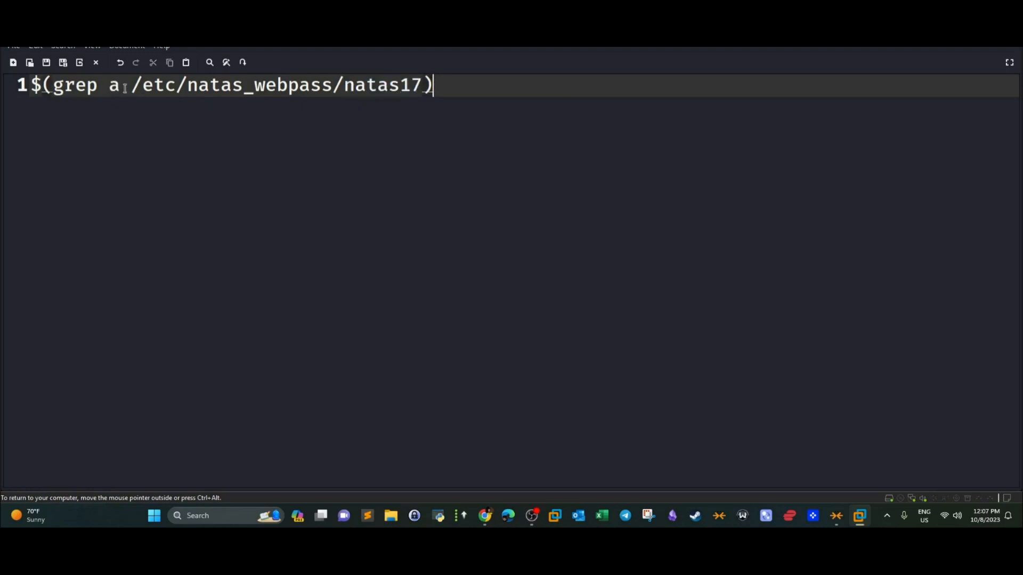
pyautogui.doubleClick(112, 85)
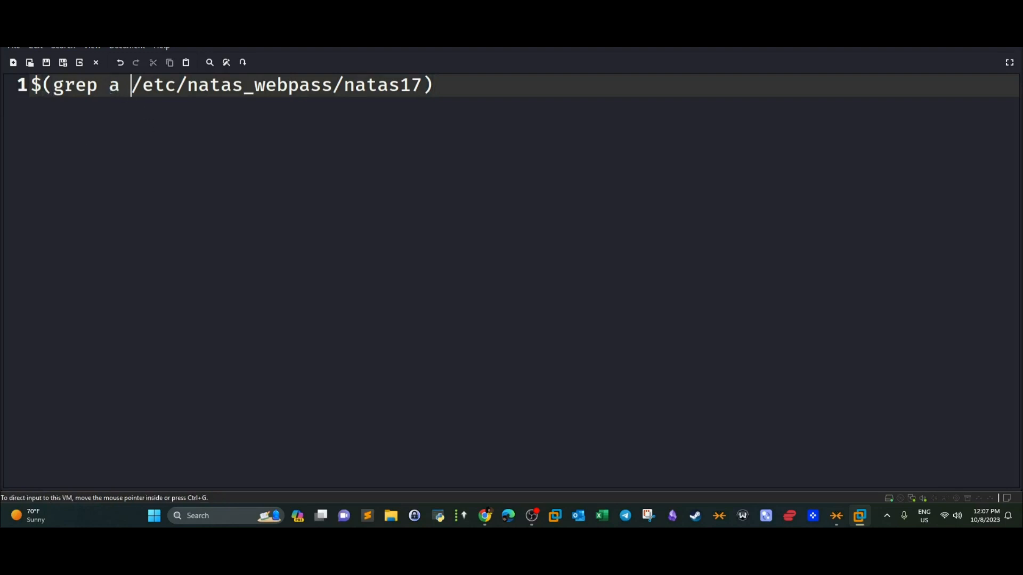
pyautogui.moveTo(643, 110)
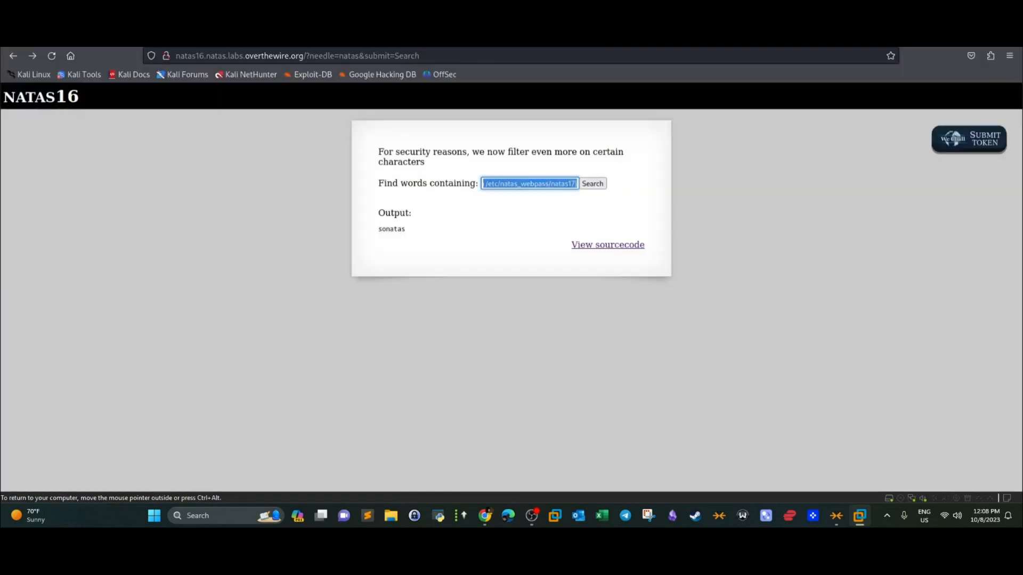
pyautogui.click(607, 245)
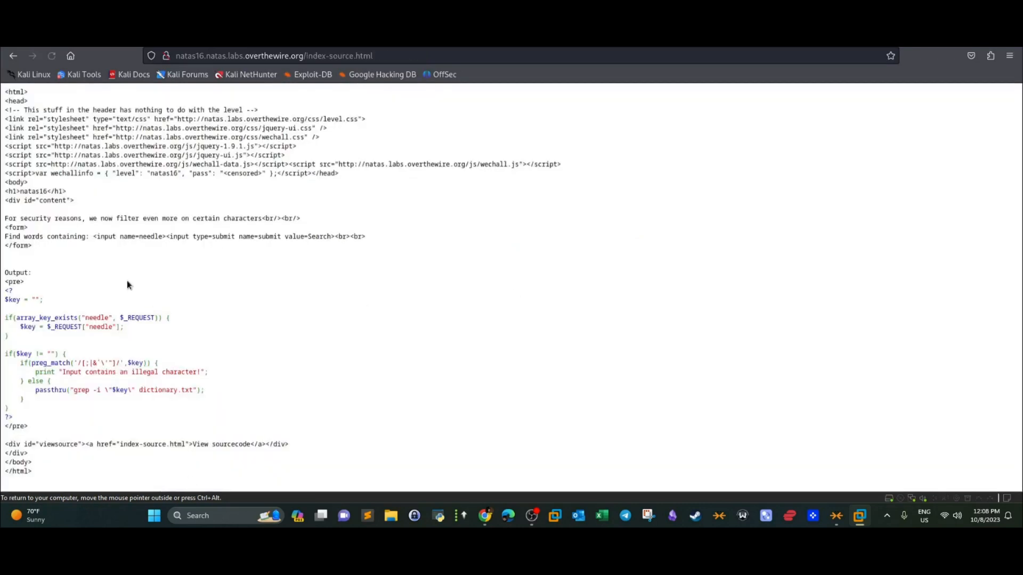
pyautogui.moveTo(135, 238)
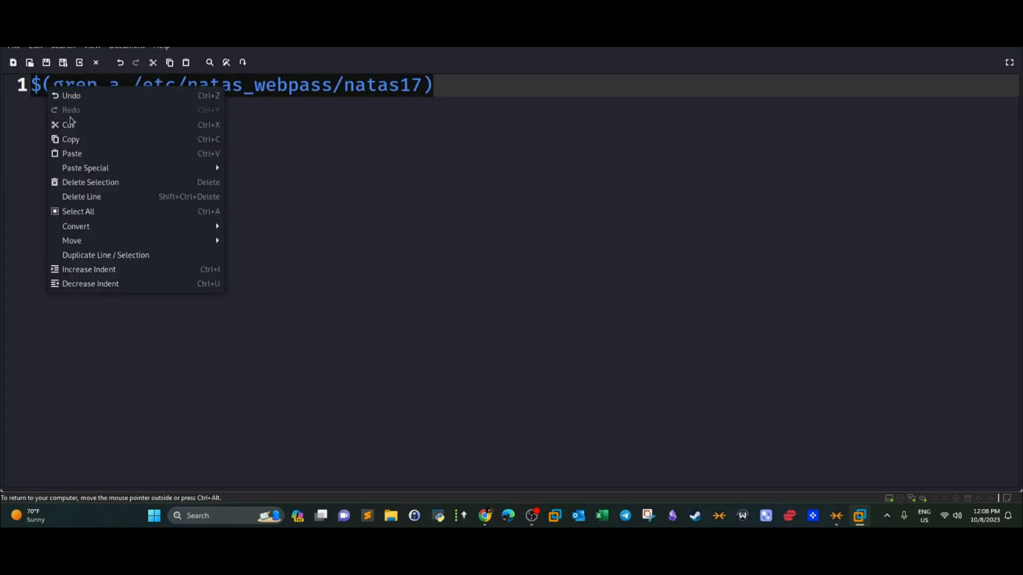
pyautogui.click(418, 85)
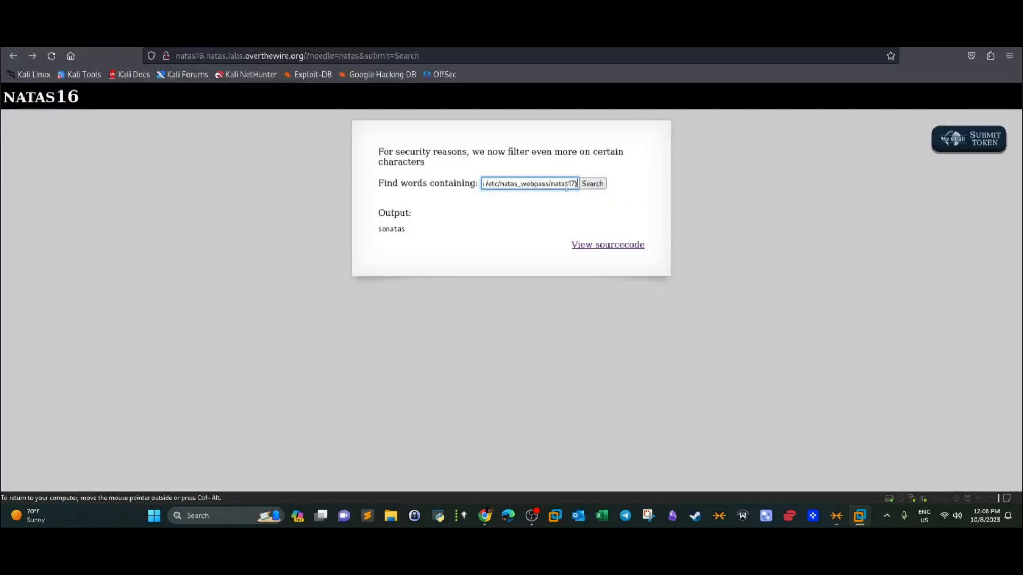
# Step: Submit the grep payload and browse the returned word list, selecting Celsius
pyautogui.click(592, 183)
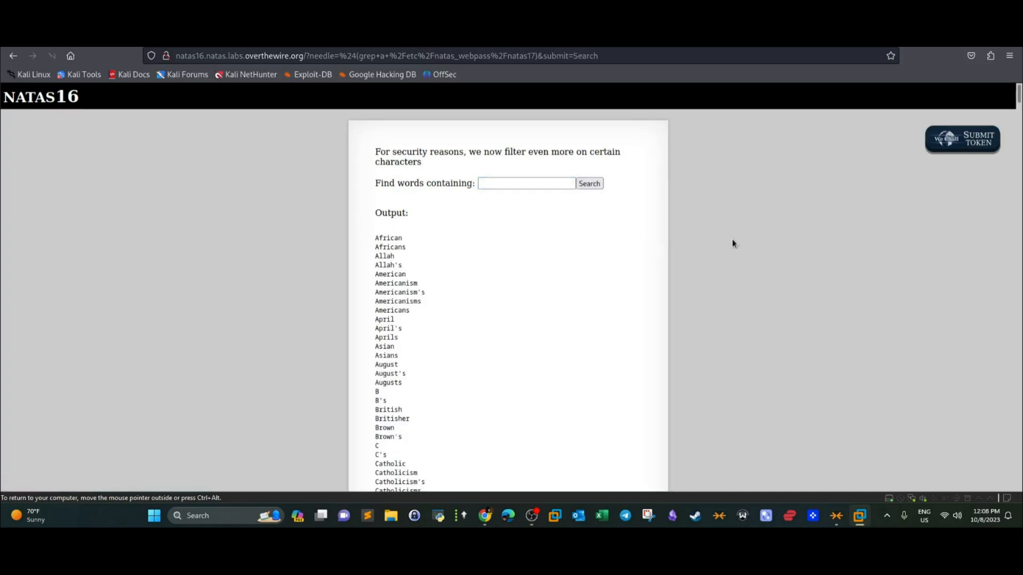
pyautogui.scroll(-3)
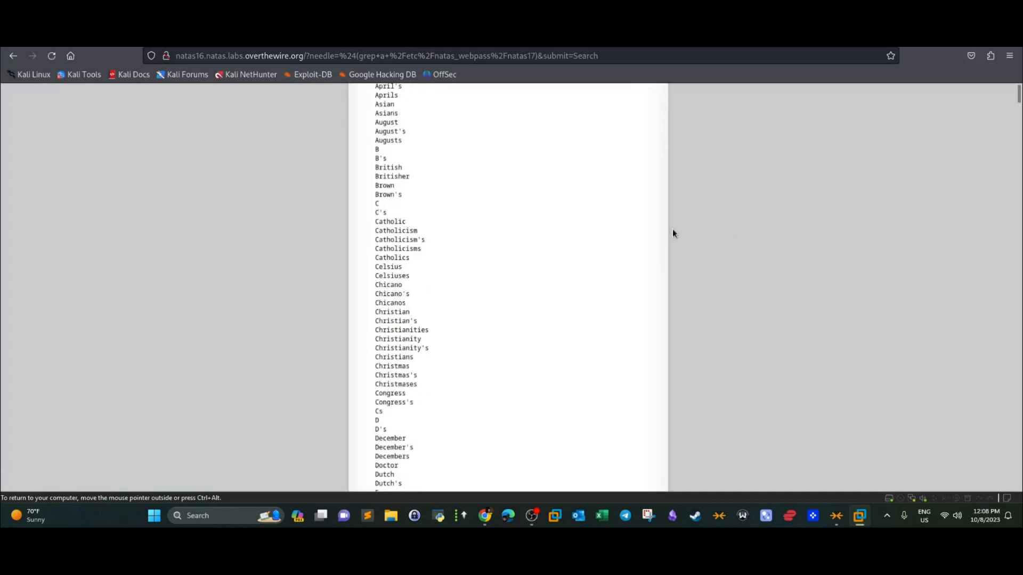
pyautogui.moveTo(537, 281)
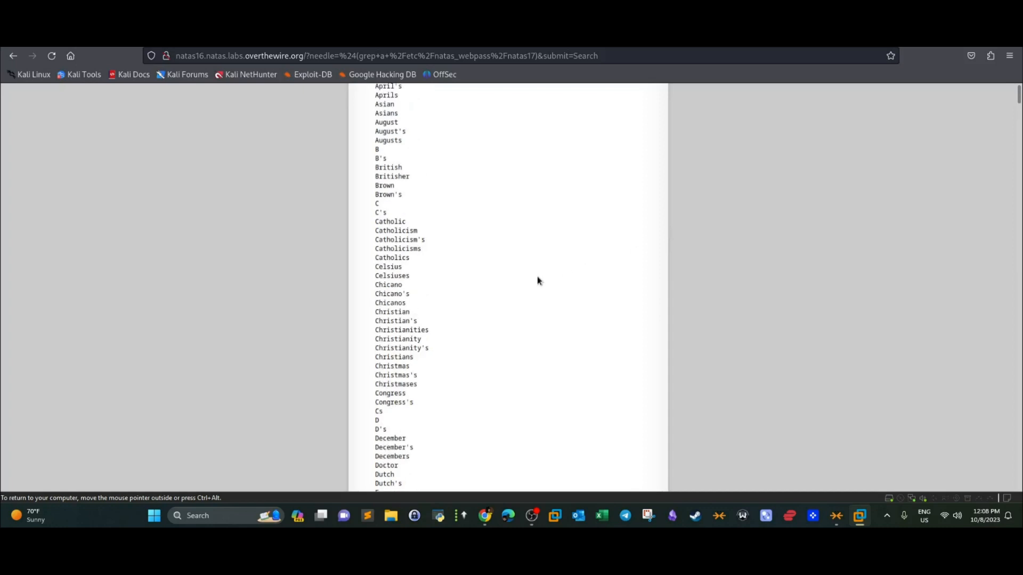
pyautogui.moveTo(523, 263)
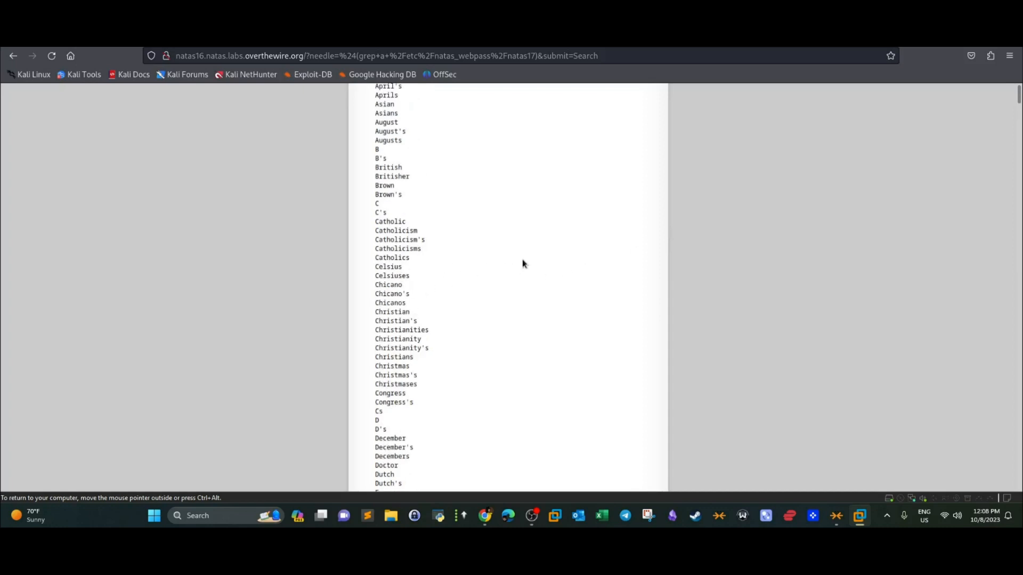
pyautogui.moveTo(501, 268)
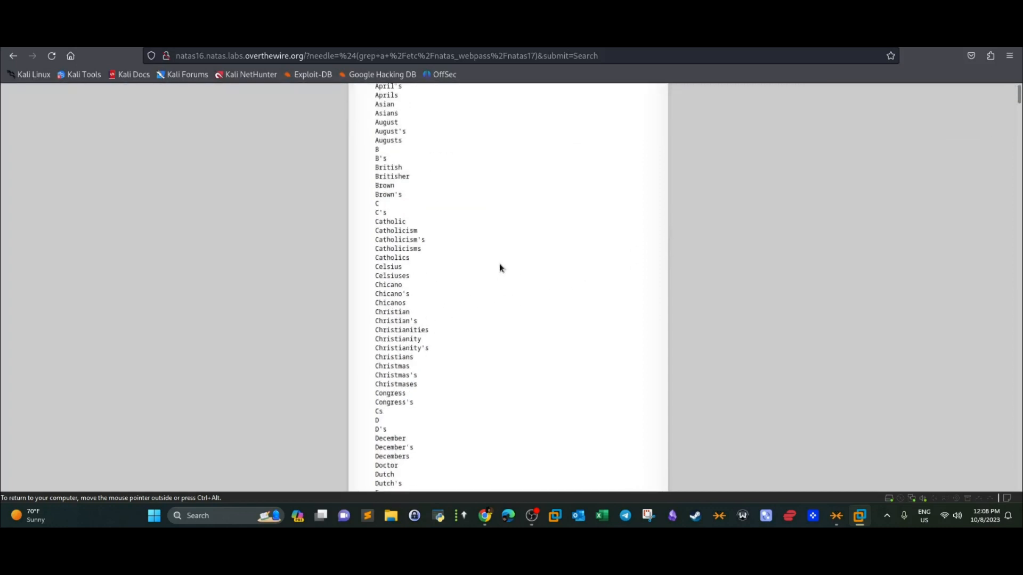
pyautogui.moveTo(385, 315)
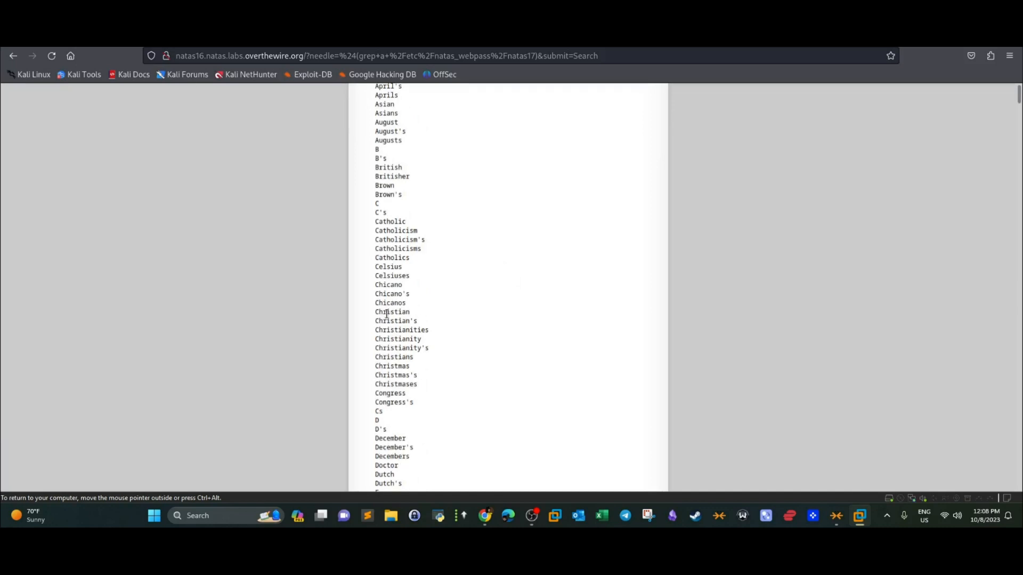
pyautogui.doubleClick(387, 267)
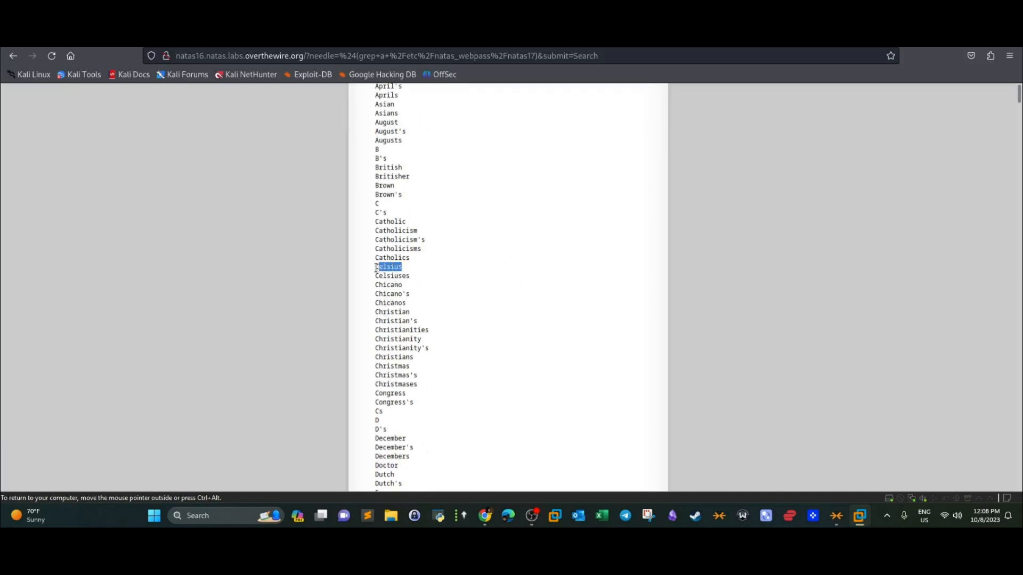
pyautogui.moveTo(398, 190)
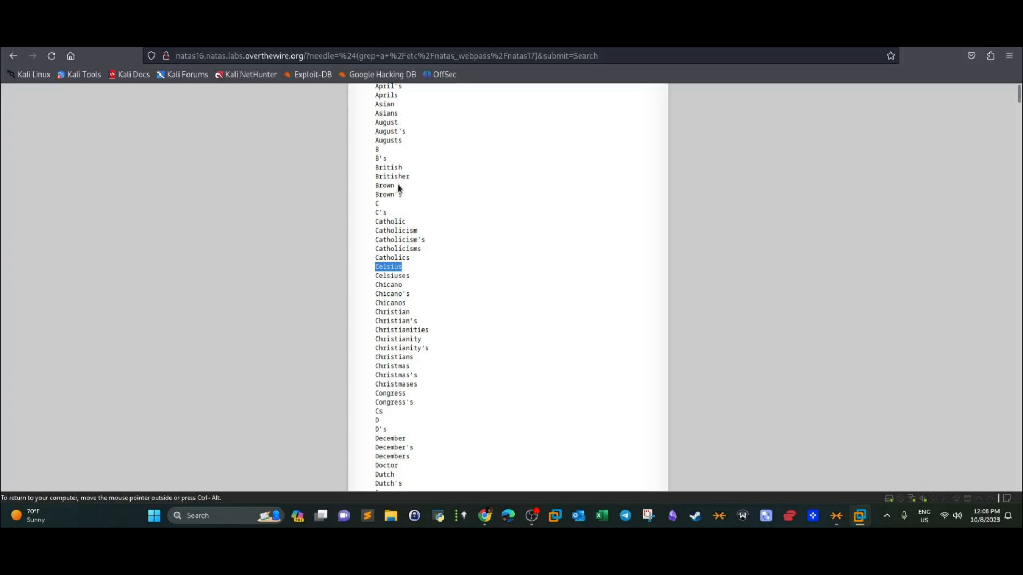
pyautogui.scroll(3)
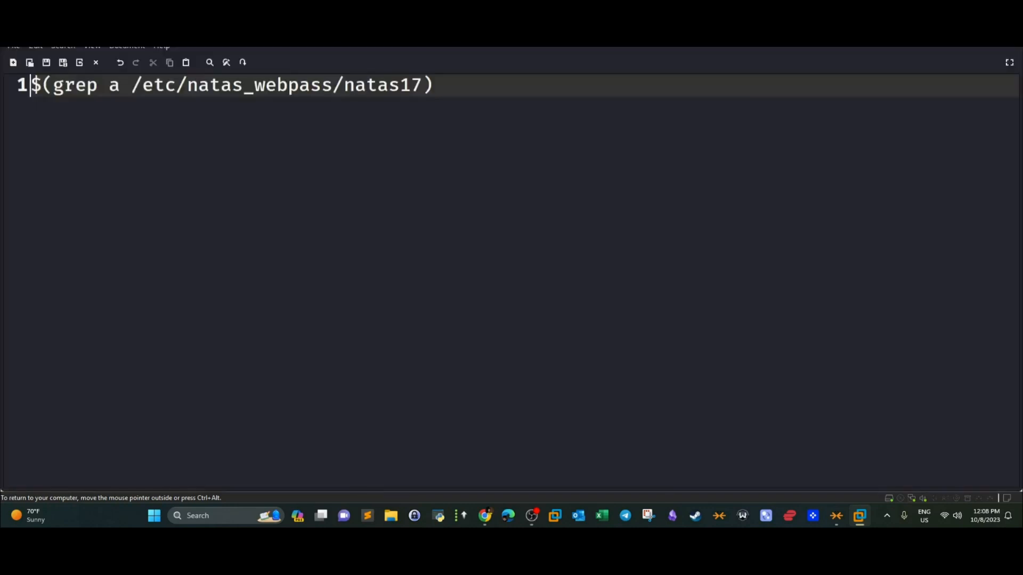
# Step: Replace the letter a with B in the Mousepad grep payload
pyautogui.press('End')
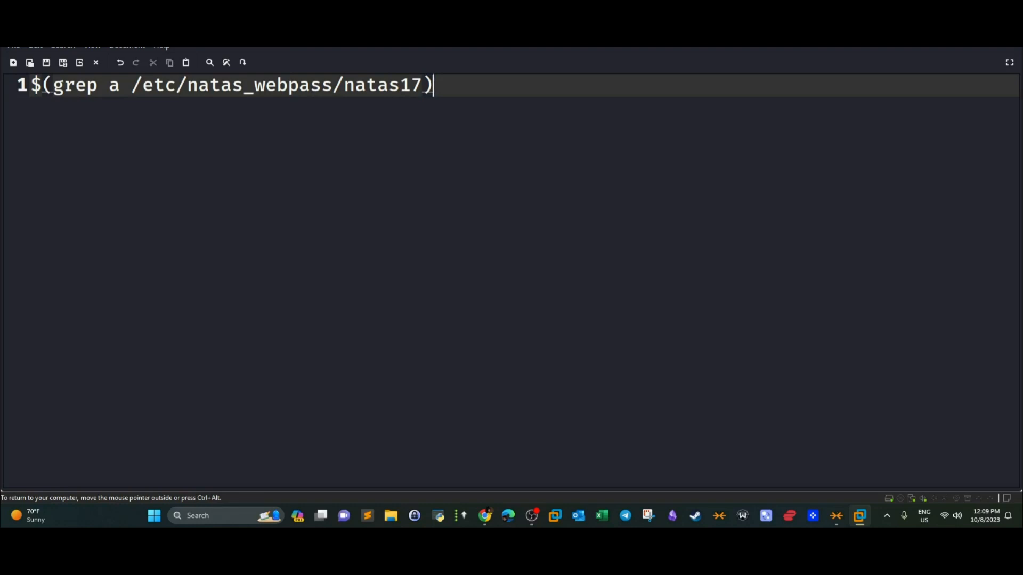
pyautogui.click(142, 84)
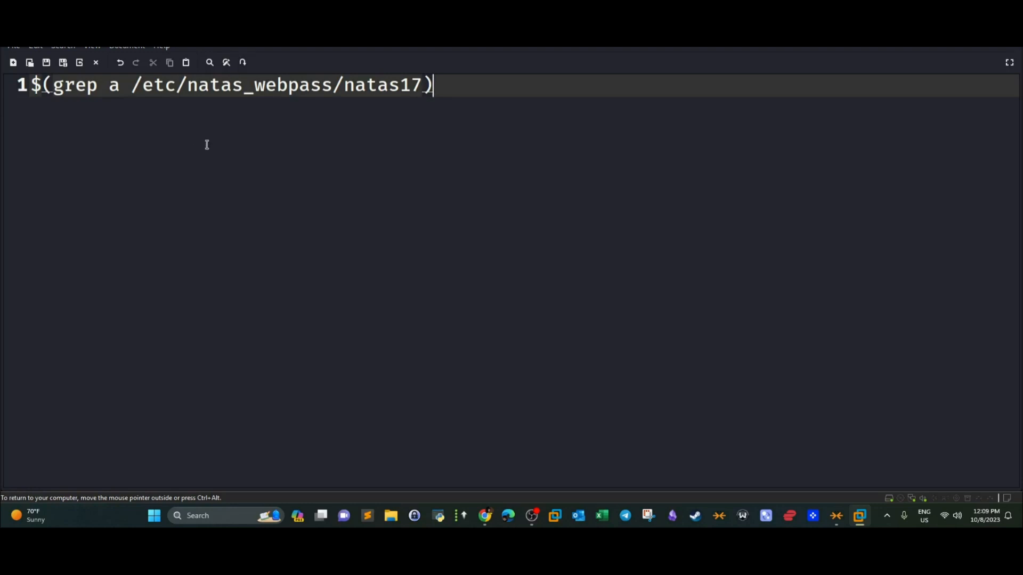
pyautogui.moveTo(198, 81)
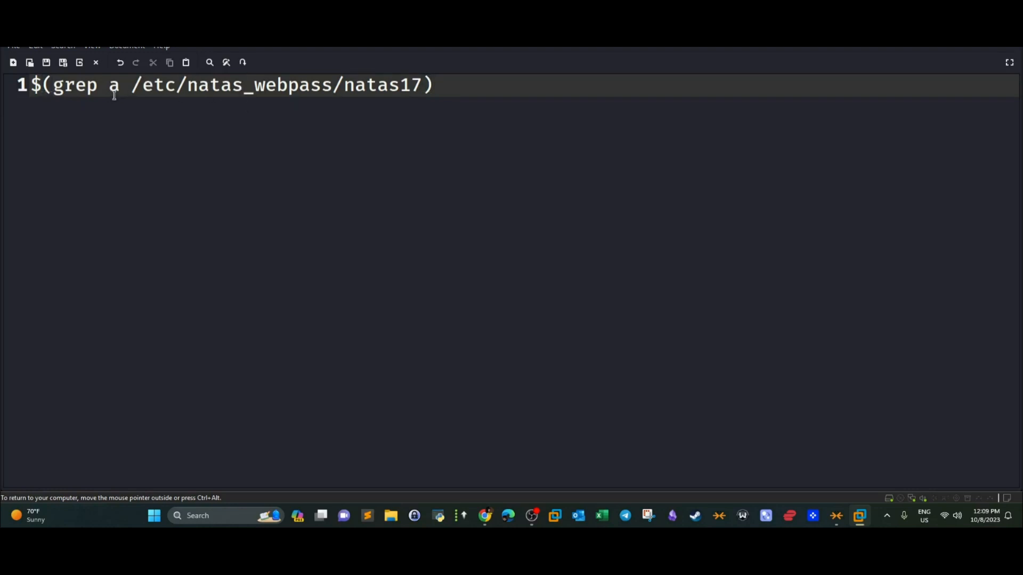
pyautogui.write('B')
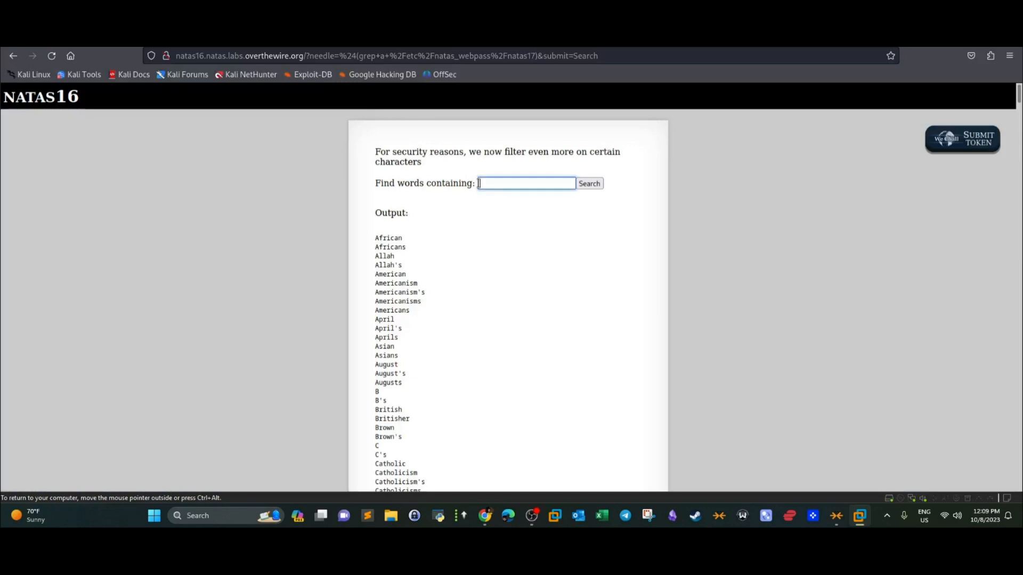
# Step: Submit the B payload on natas16 and confirm the output is empty
pyautogui.click(591, 184)
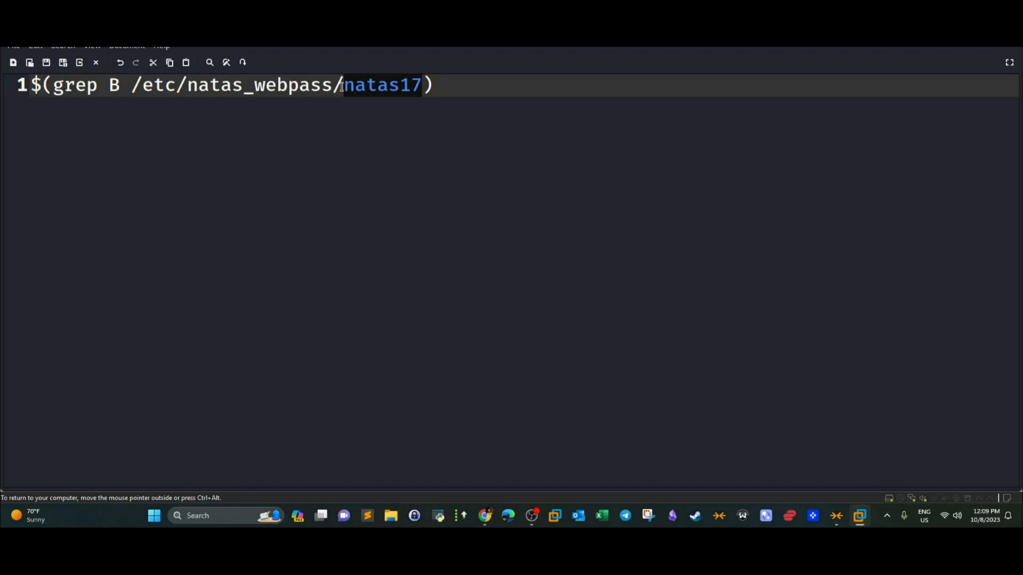
pyautogui.click(540, 186)
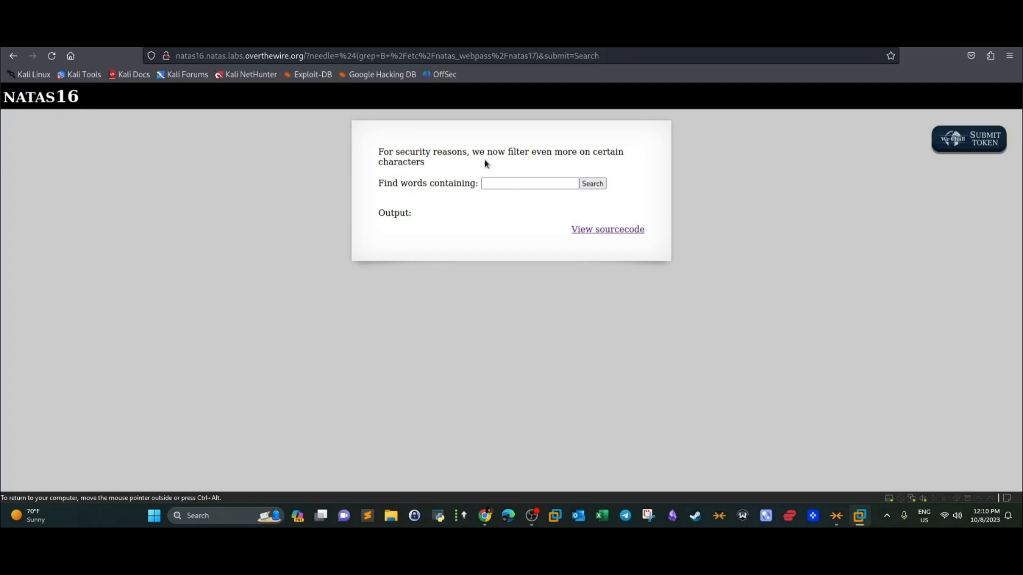
pyautogui.doubleClick(398, 213)
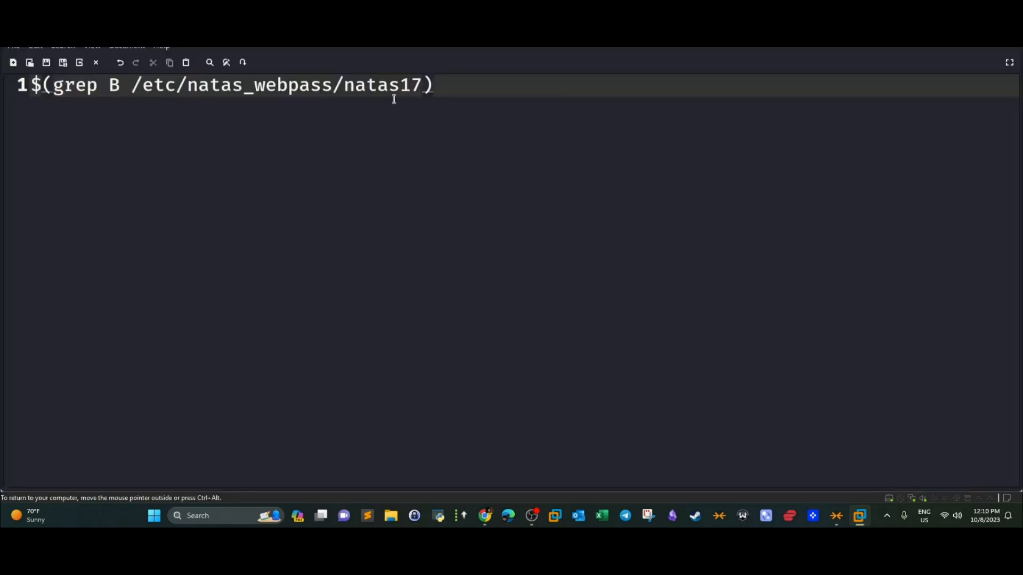
# Step: Close the Mousepad draft without saving changes
pyautogui.doubleClick(383, 84)
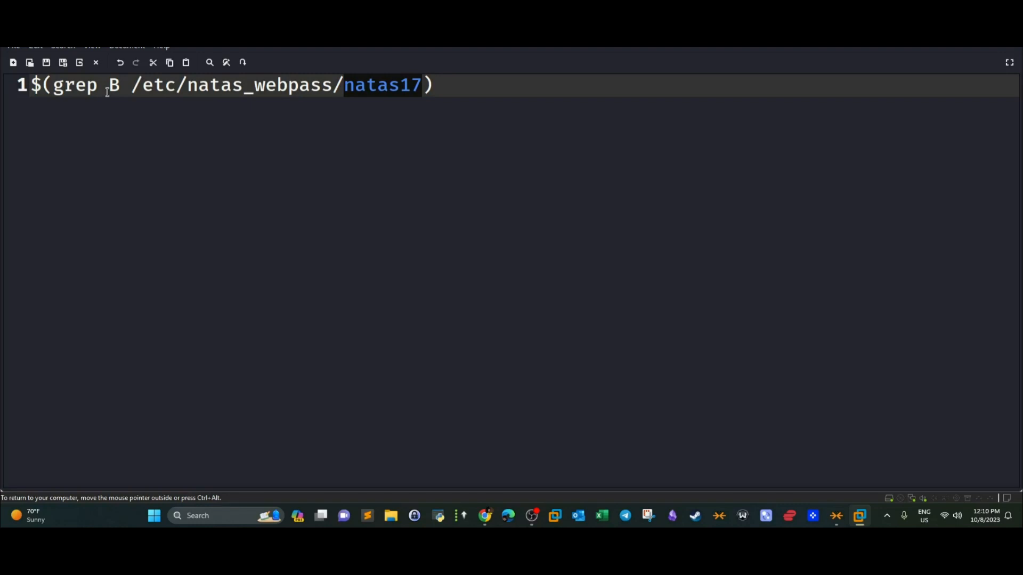
pyautogui.click(149, 85)
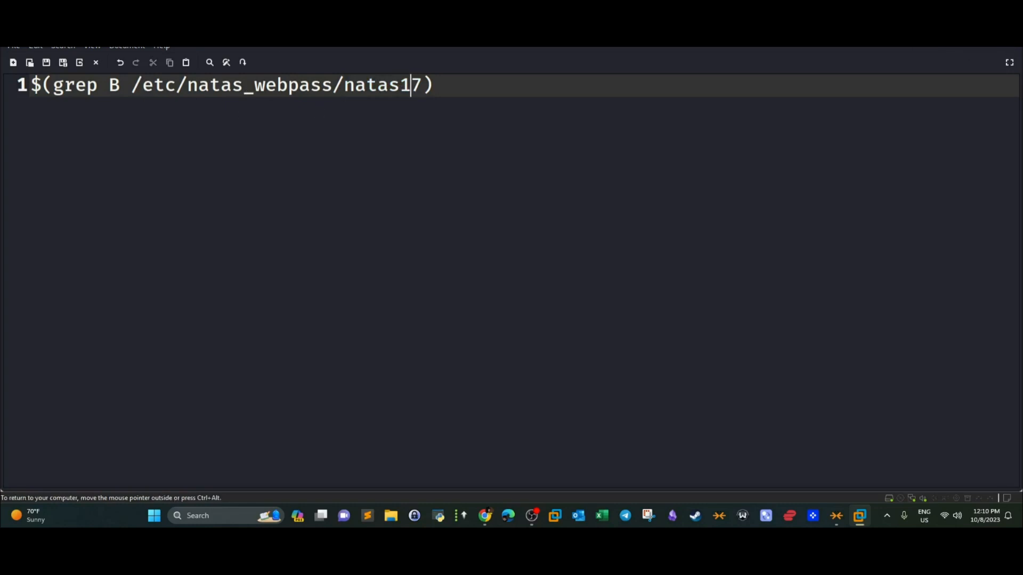
pyautogui.click(96, 63)
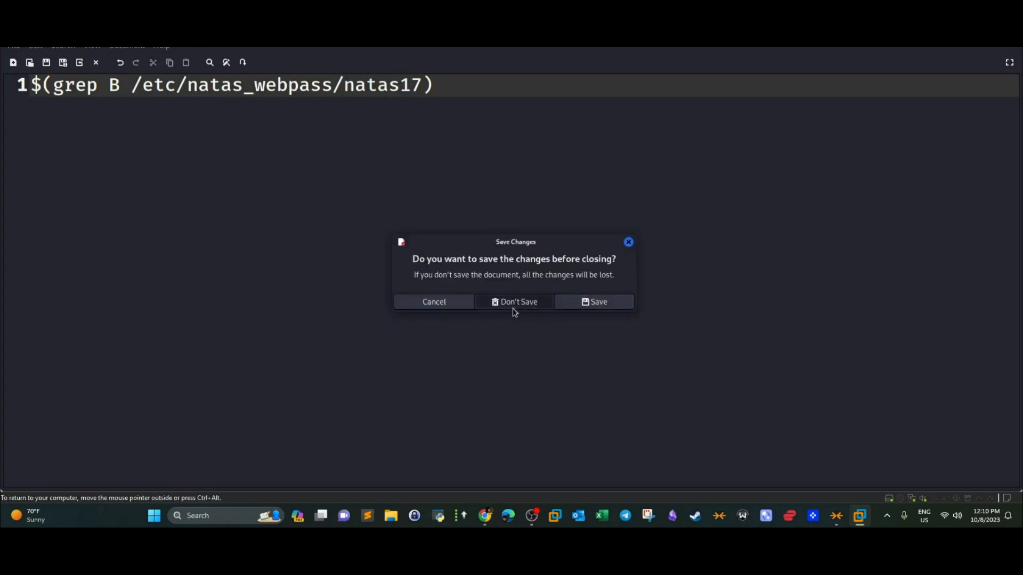
pyautogui.click(518, 301)
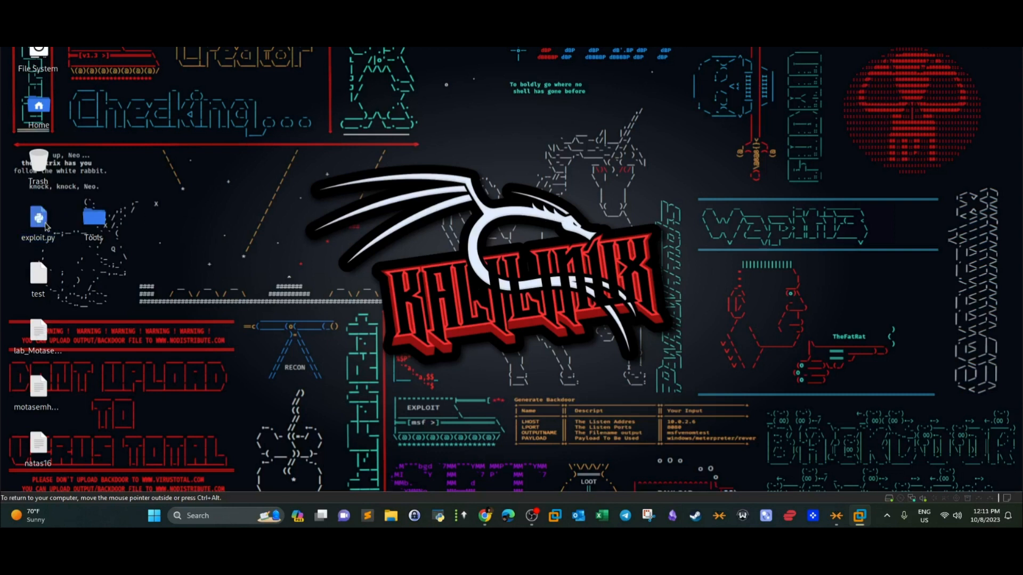
# Step: Open exploit.py from the desktop's right-click menu with Mousepad
pyautogui.rightClick(38, 218)
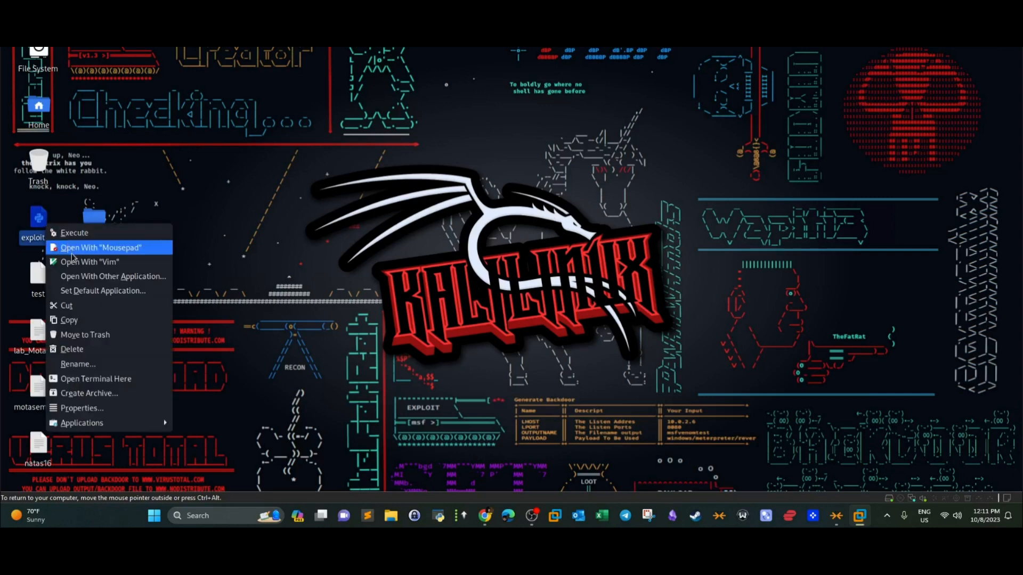
pyautogui.click(99, 248)
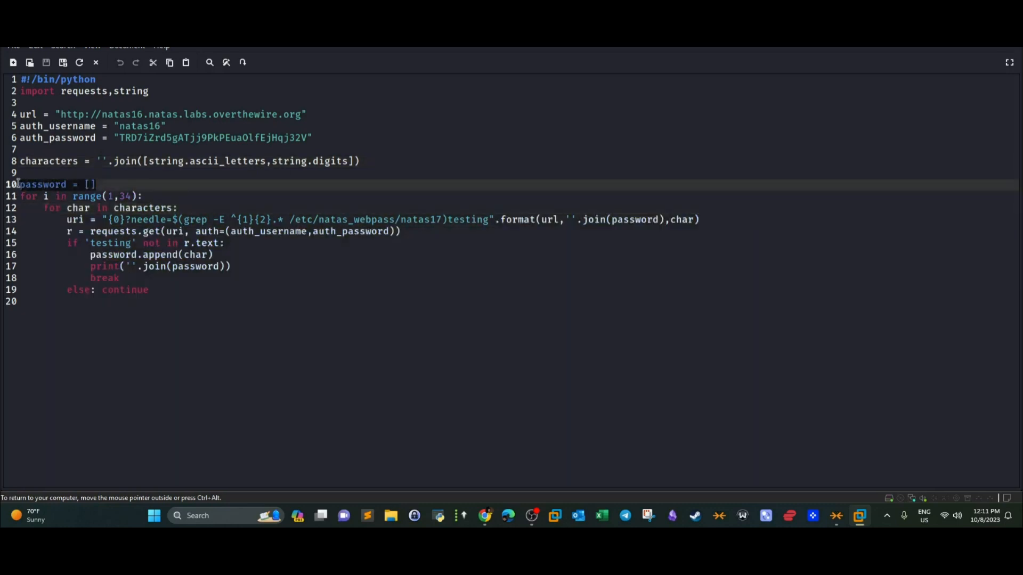
pyautogui.click(88, 219)
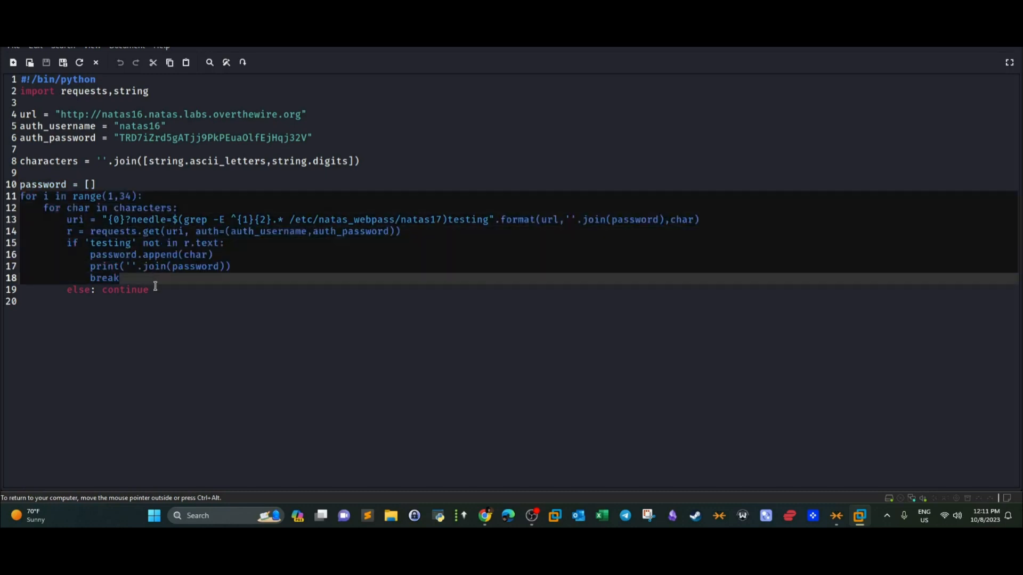
pyautogui.click(26, 197)
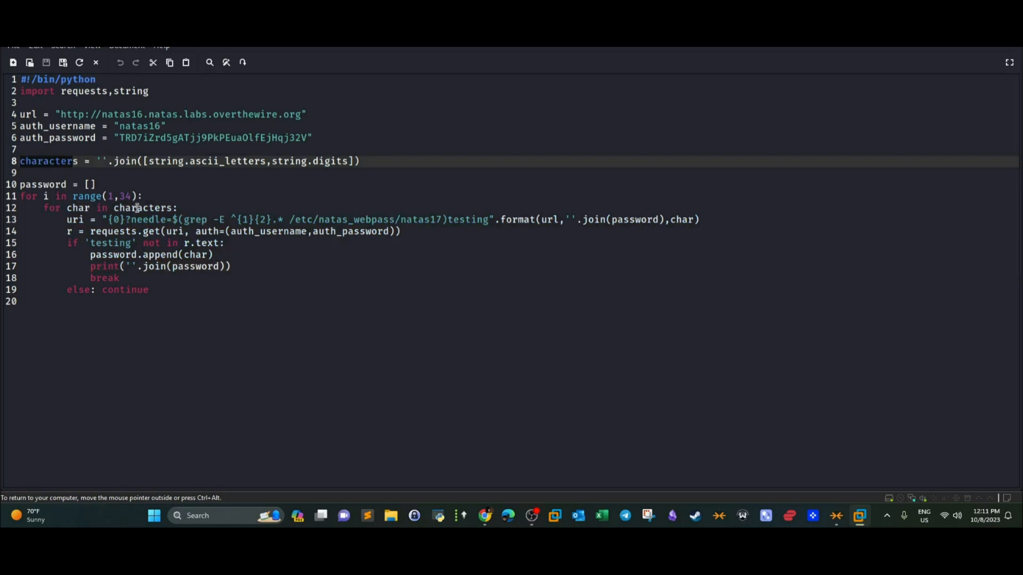
pyautogui.click(75, 208)
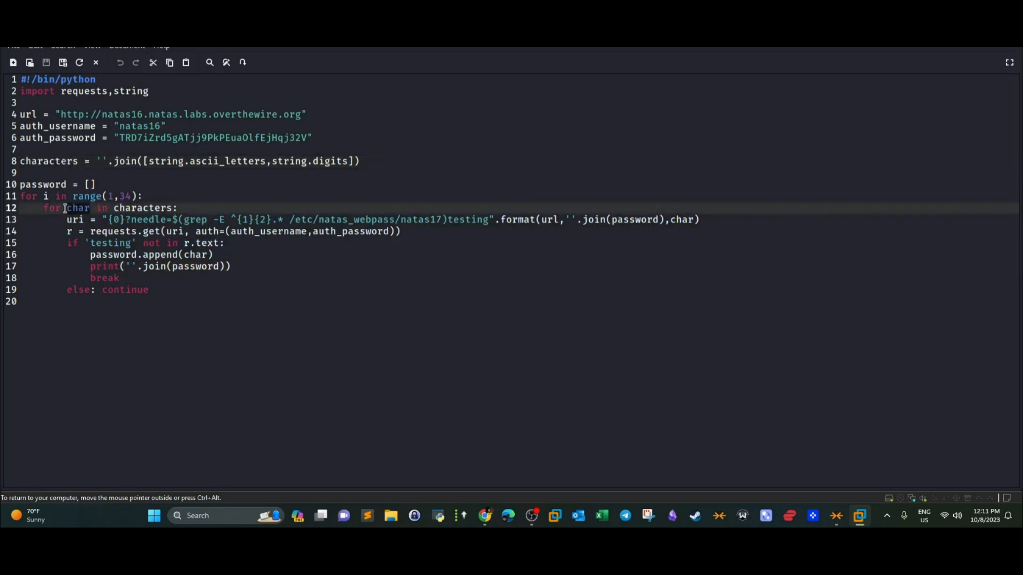
pyautogui.moveTo(238, 224)
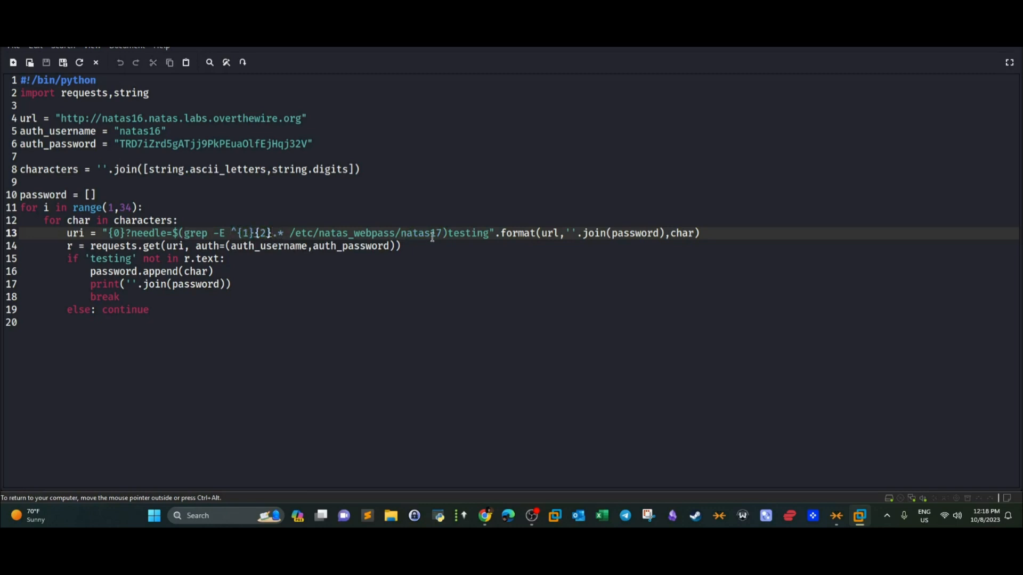
pyautogui.click(225, 258)
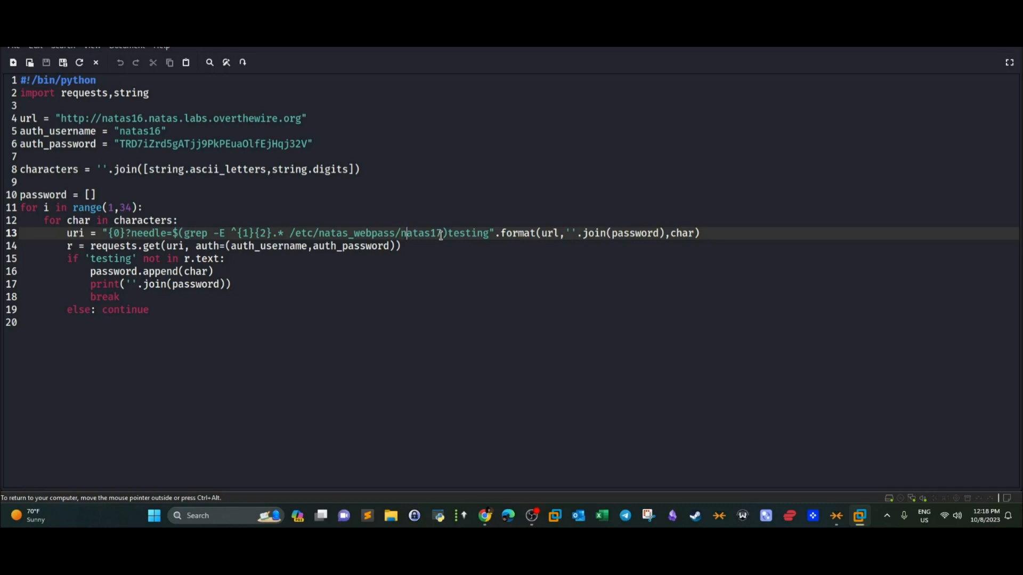
pyautogui.click(401, 246)
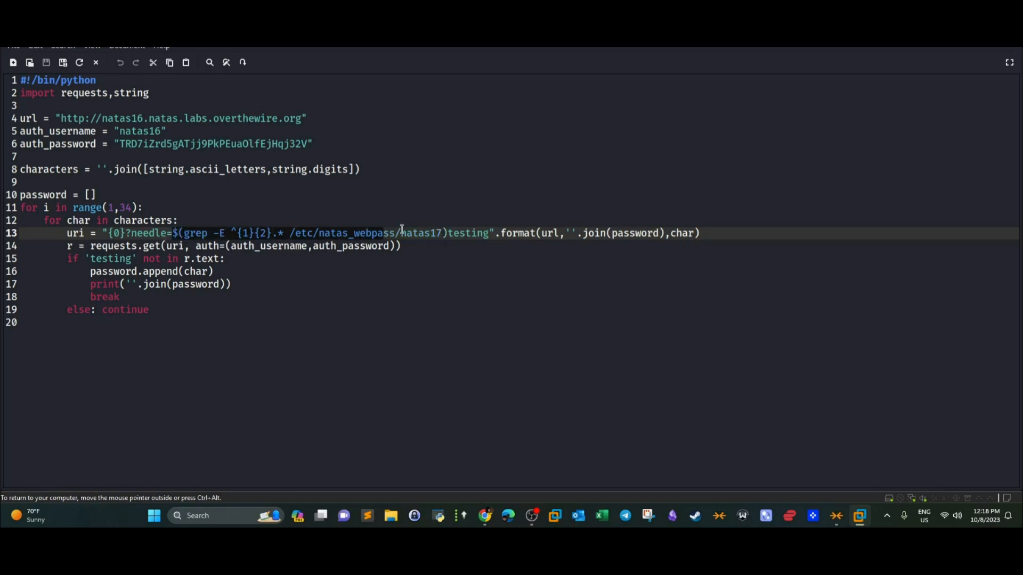
pyautogui.click(225, 259)
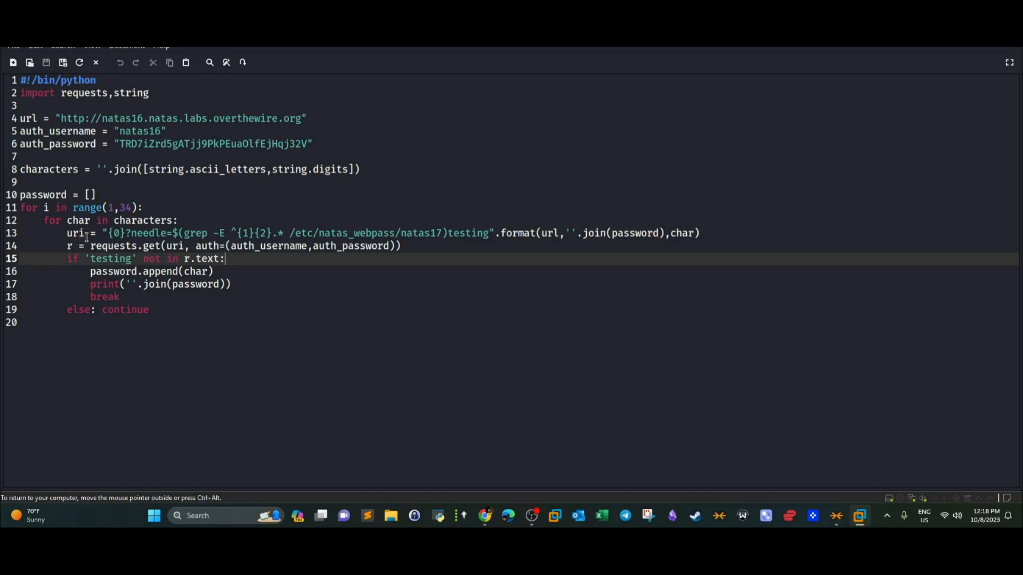
pyautogui.click(73, 233)
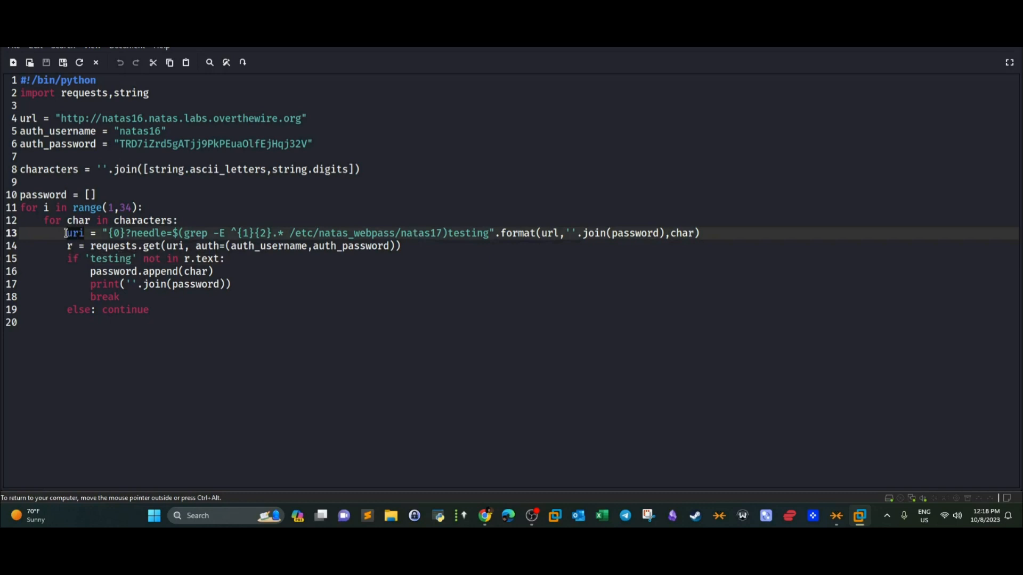
pyautogui.moveTo(124, 190)
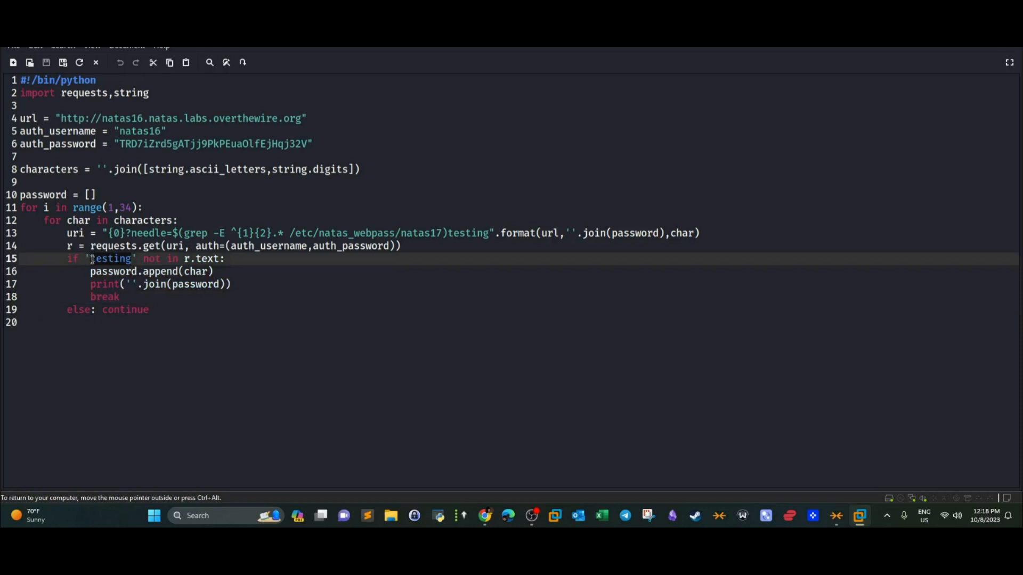
pyautogui.moveTo(159, 276)
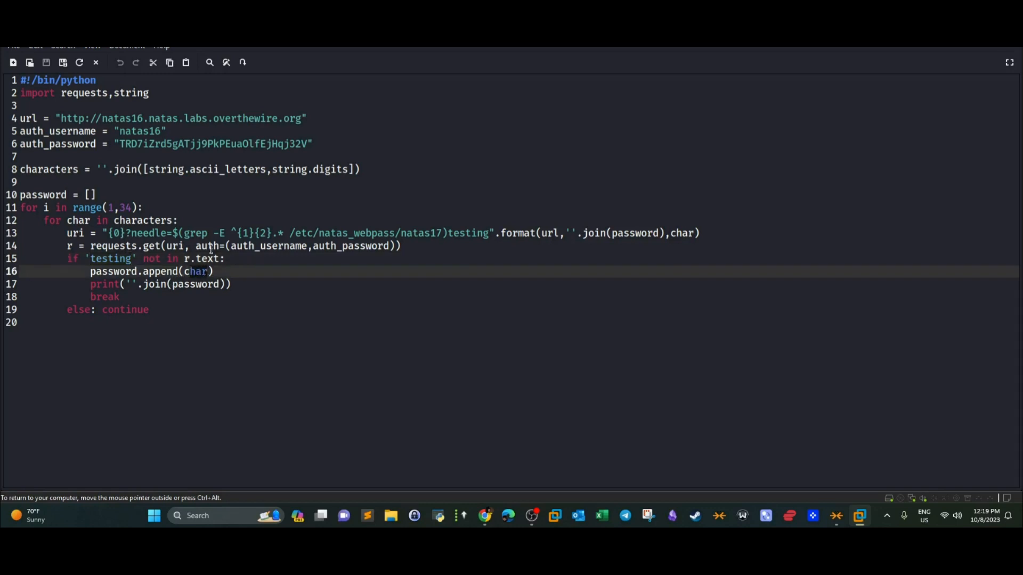
pyautogui.click(277, 232)
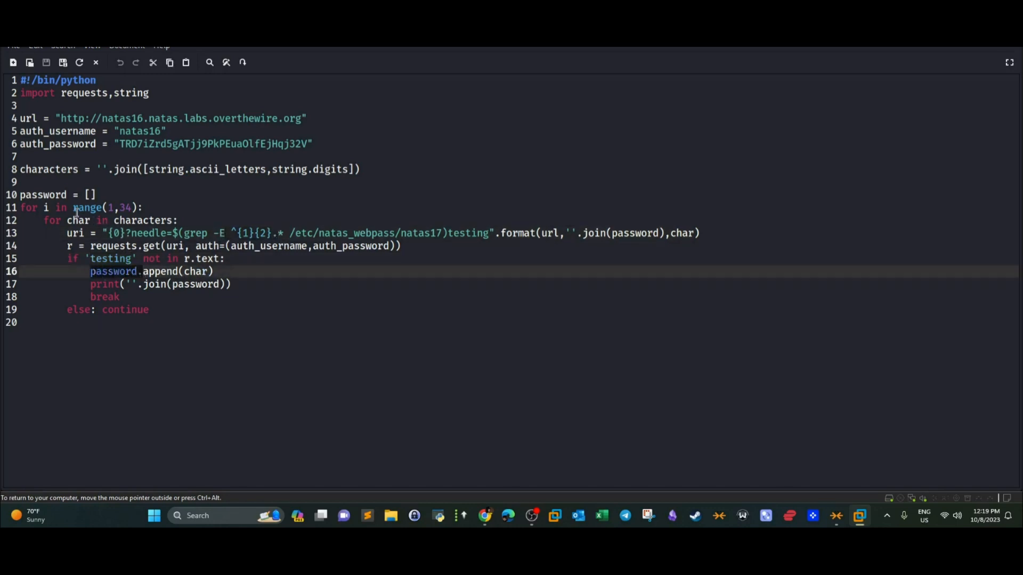
pyautogui.click(196, 271)
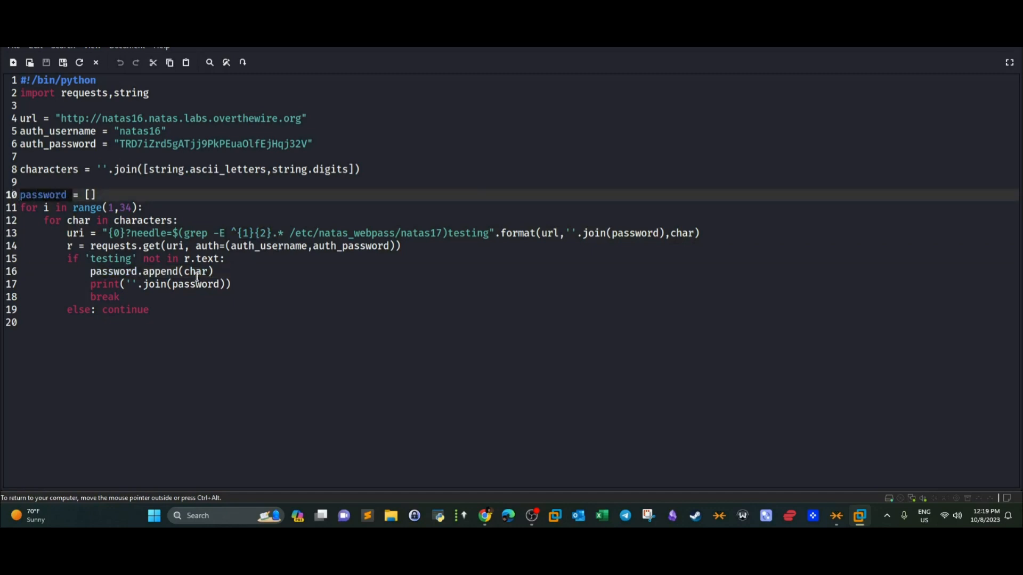
pyautogui.moveTo(171, 264)
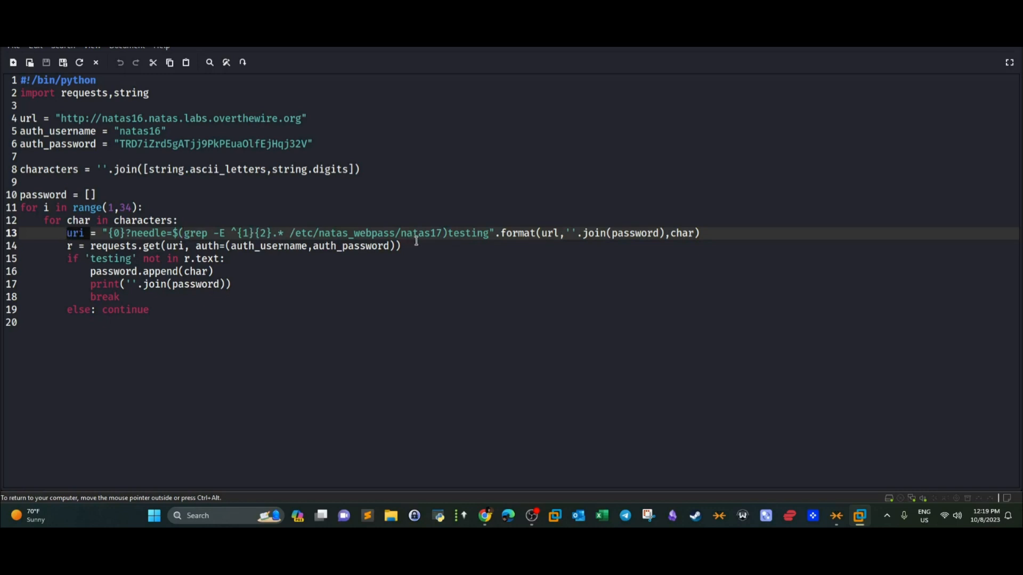
pyautogui.moveTo(413, 241)
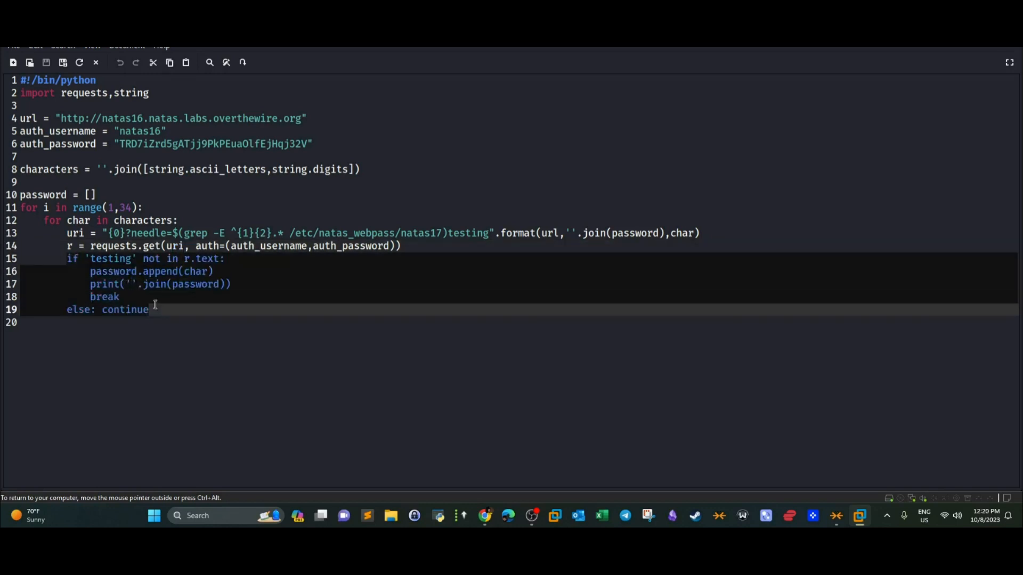
pyautogui.moveTo(223, 232)
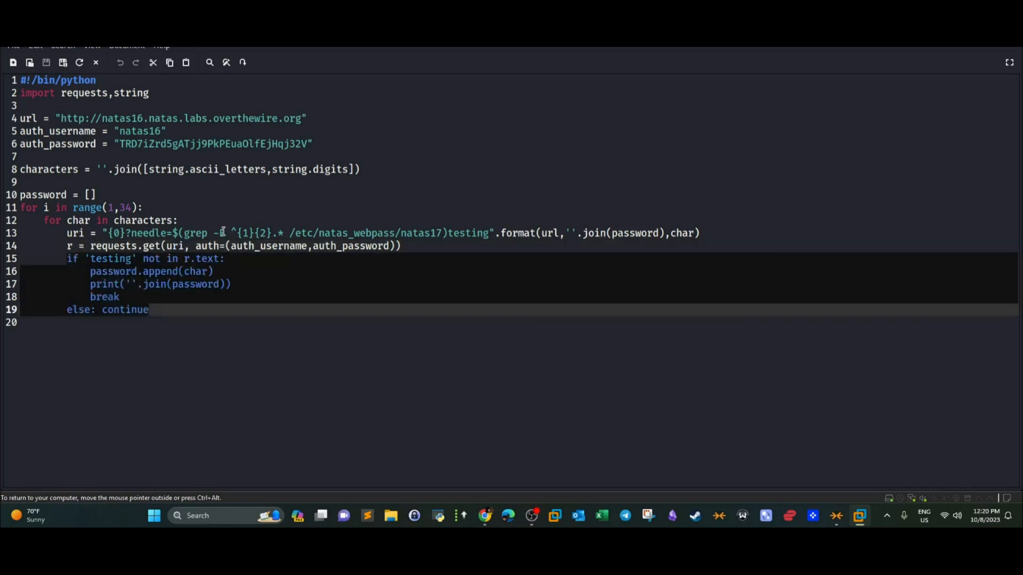
pyautogui.write('E')
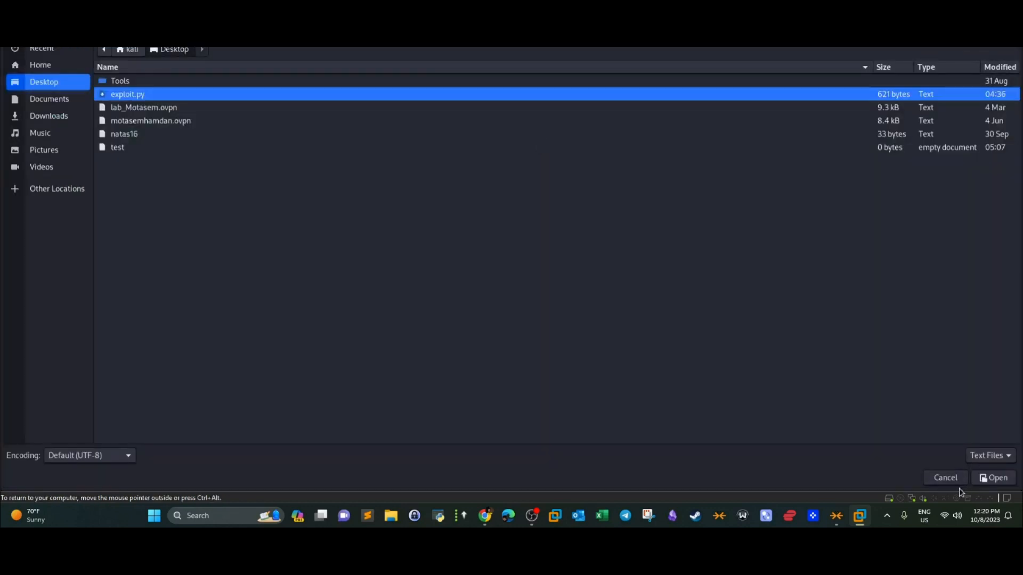
# Step: Cancel the Open dialog and launch exploit.py from the Kali terminal in ~/Desktop
pyautogui.click(944, 477)
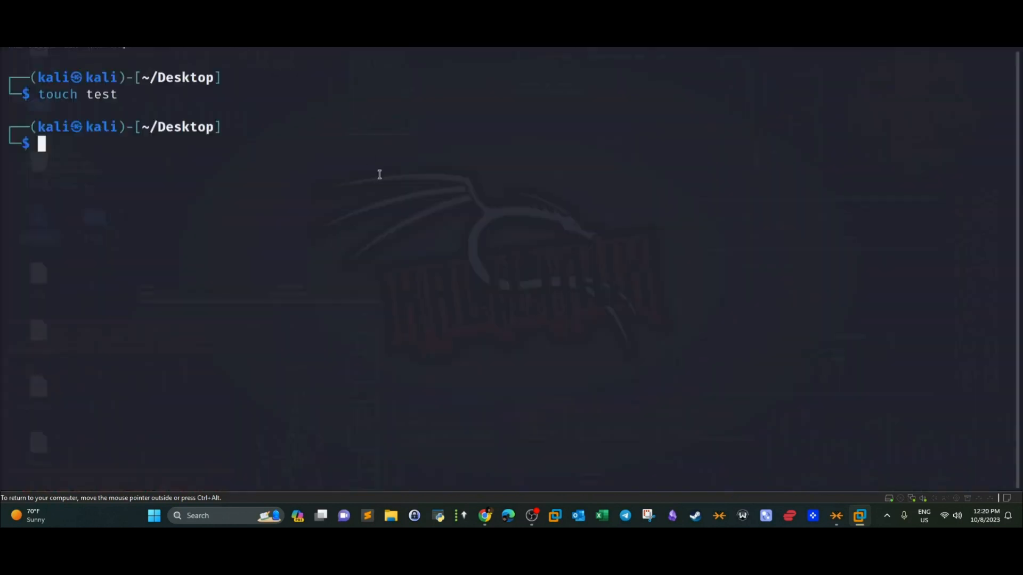
pyautogui.write('nano exploit.py')
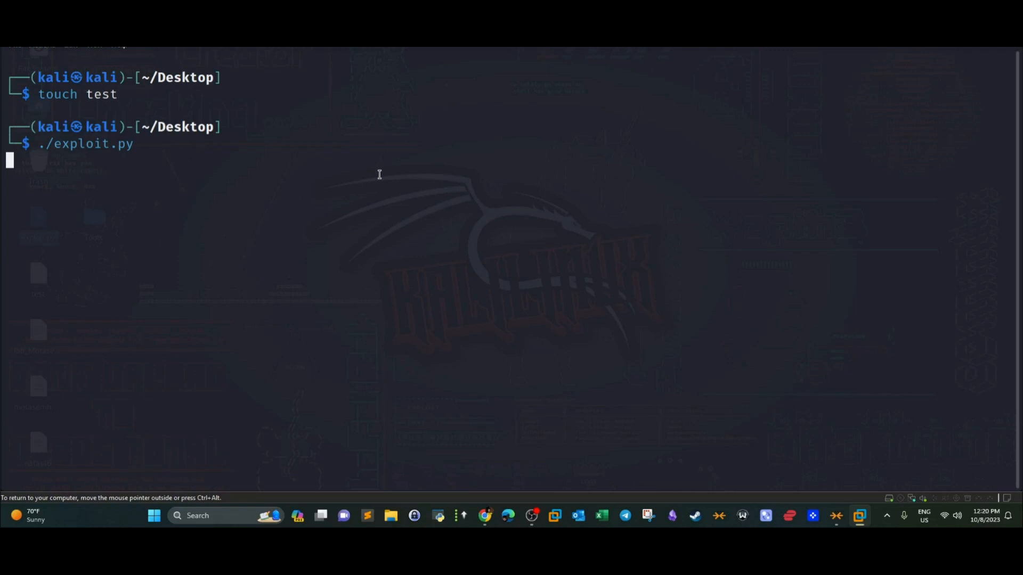
pyautogui.press('Return')
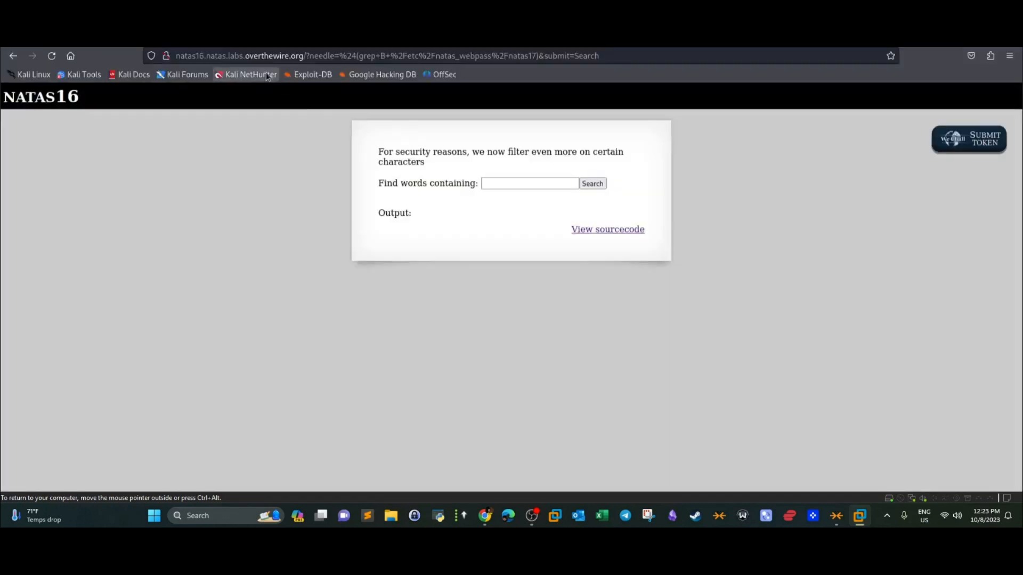
# Step: Go from OverTheWire's Natas Level 16 → Level 17 page to the natas17 level address
pyautogui.click(384, 55)
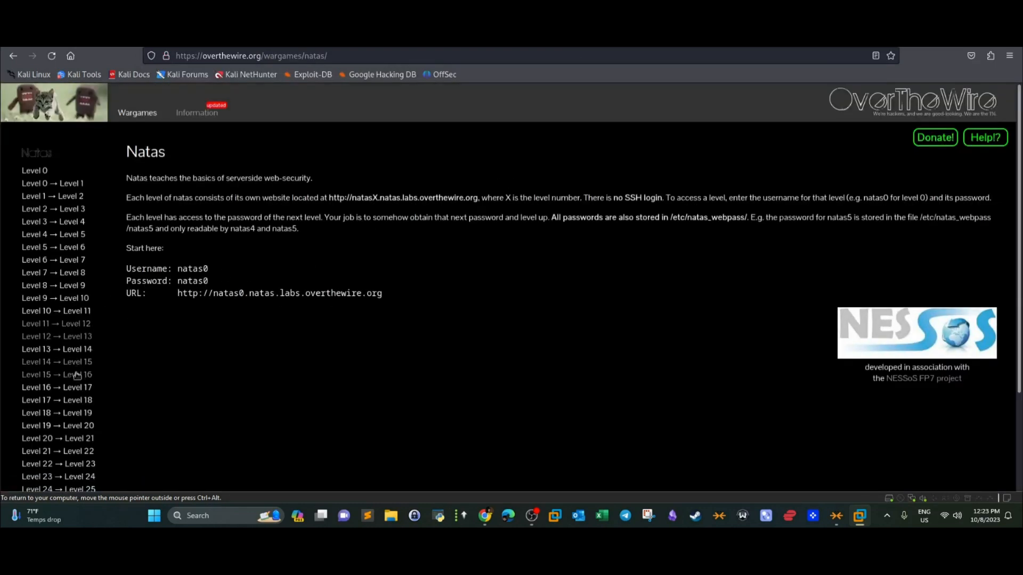
pyautogui.click(56, 387)
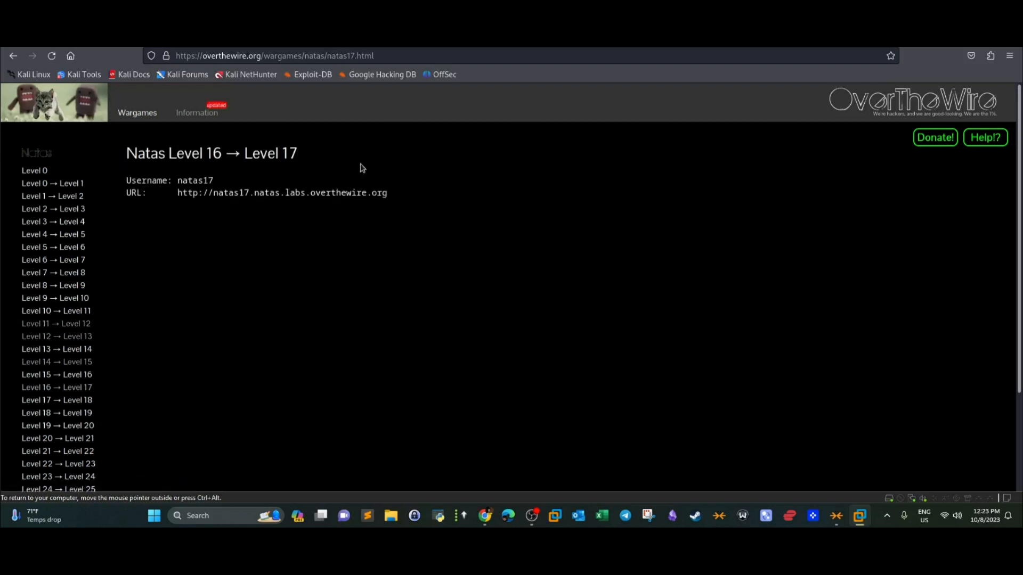
pyautogui.moveTo(398, 199)
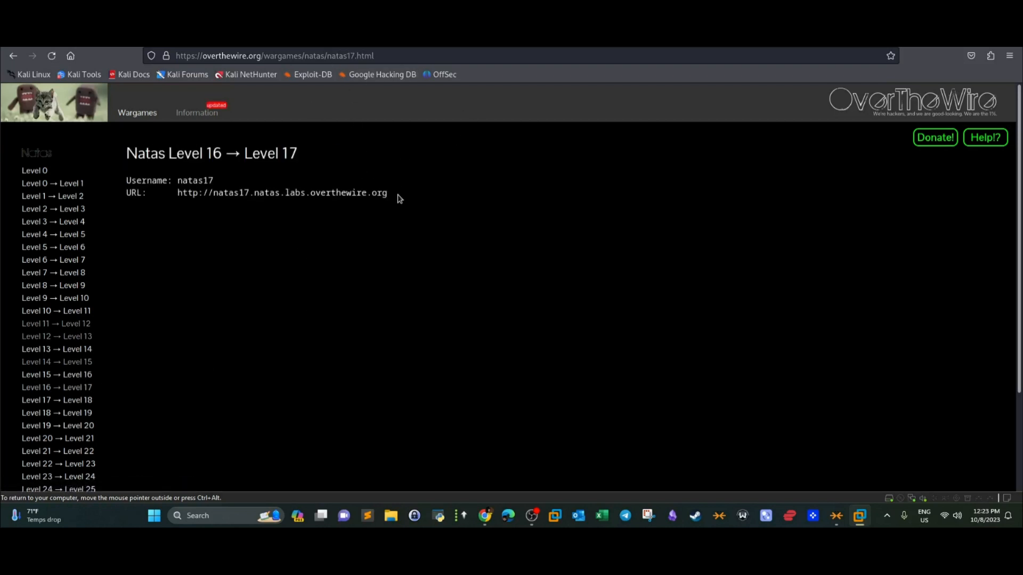
pyautogui.doubleClick(280, 192)
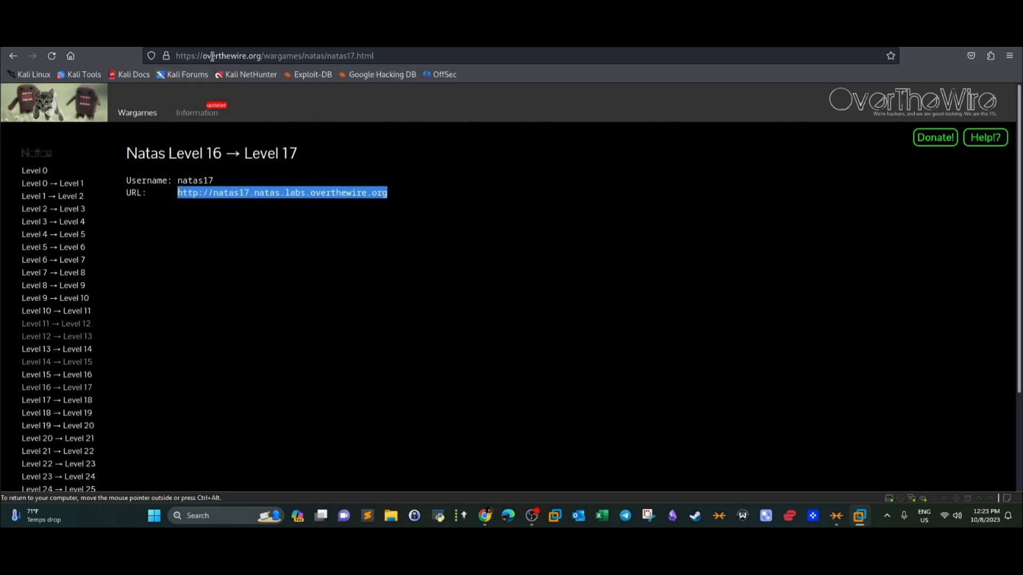
pyautogui.click(281, 192)
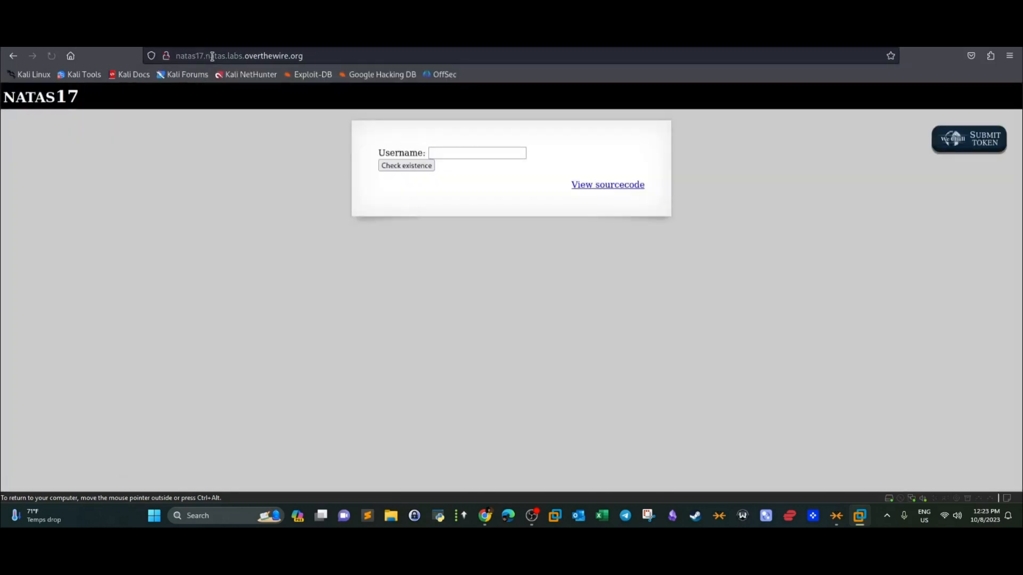
pyautogui.moveTo(694, 129)
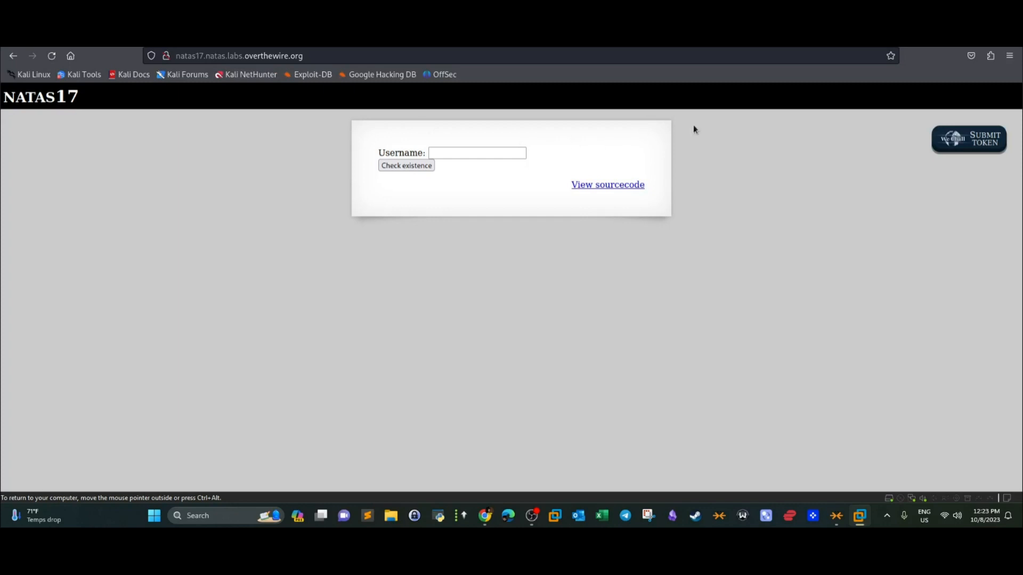
pyautogui.moveTo(689, 176)
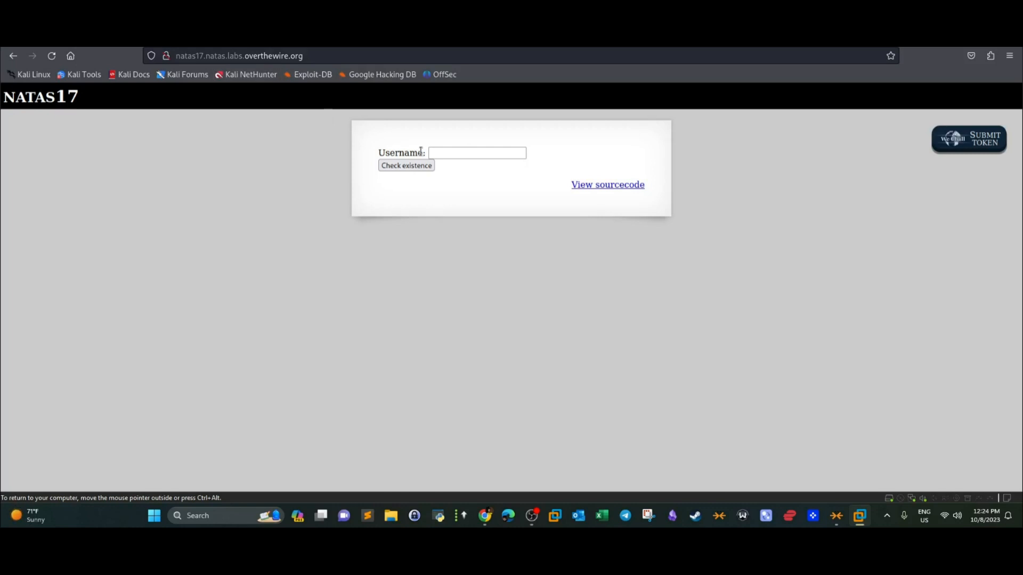
pyautogui.moveTo(265, 110)
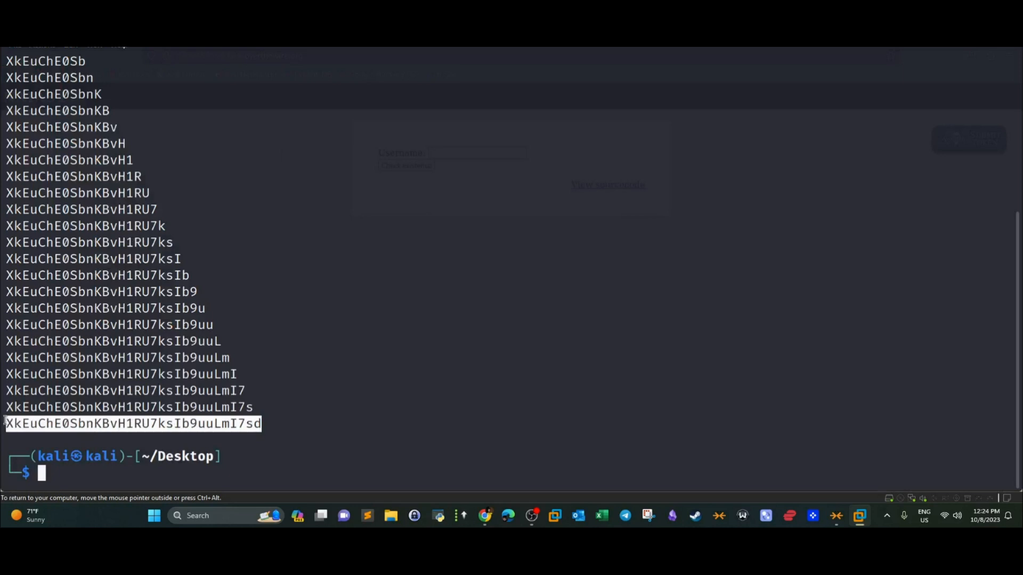
pyautogui.moveTo(284, 118)
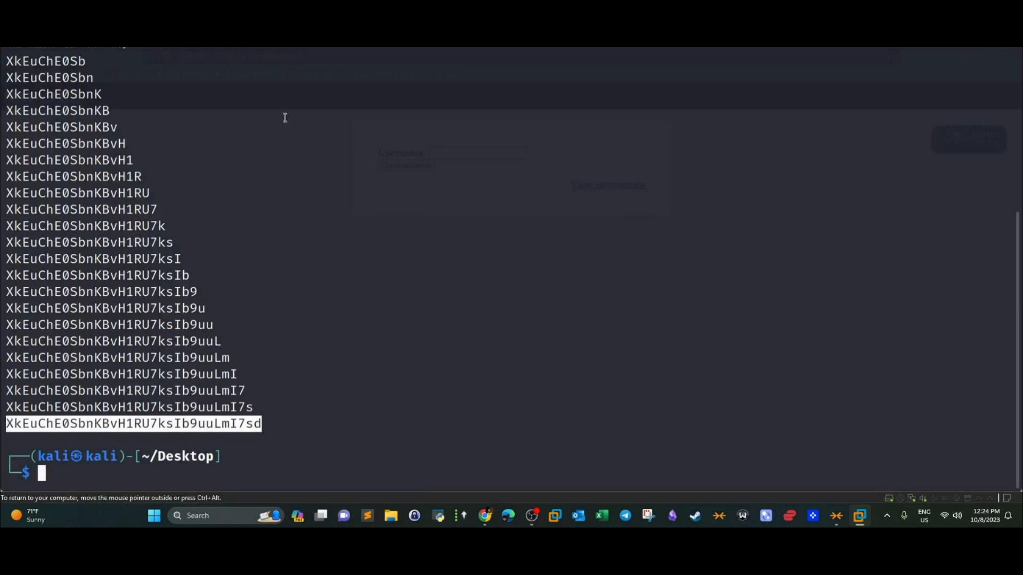